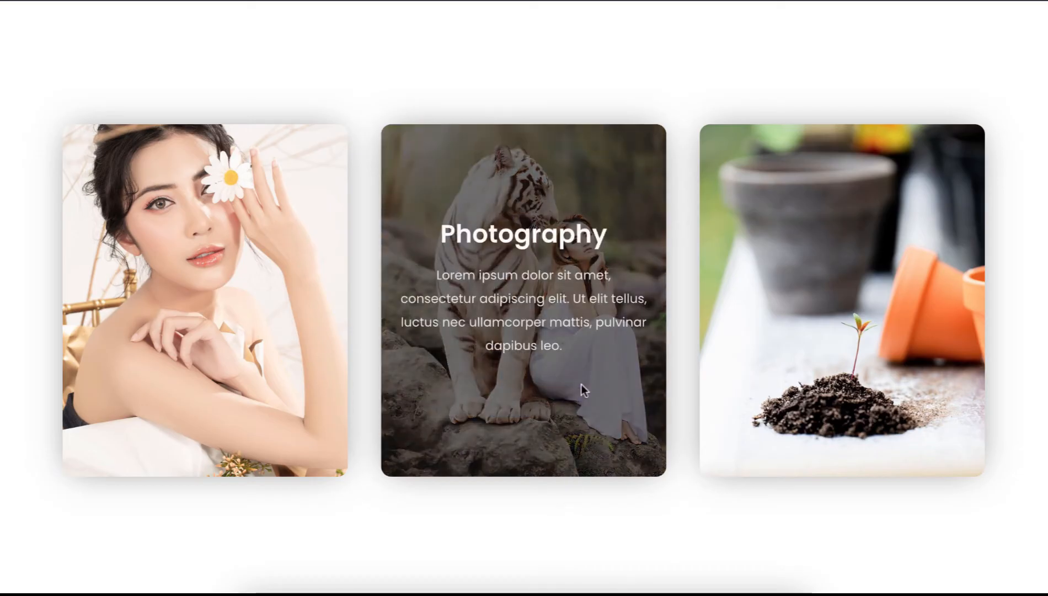
{"action": "mouse_move", "coordinate": [522, 312]}
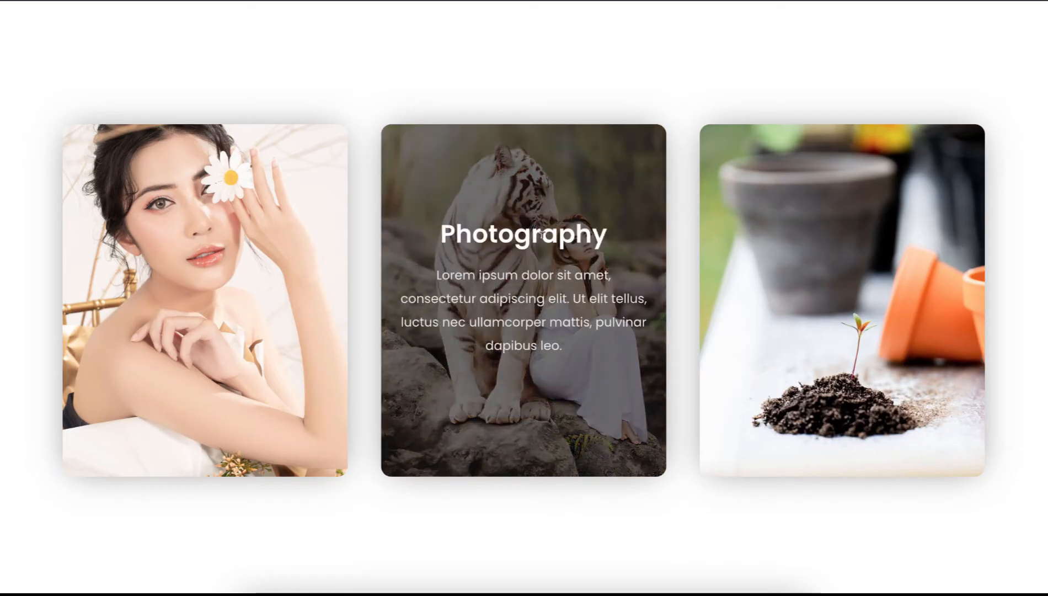
{"action": "mouse_move", "coordinate": [364, 297]}
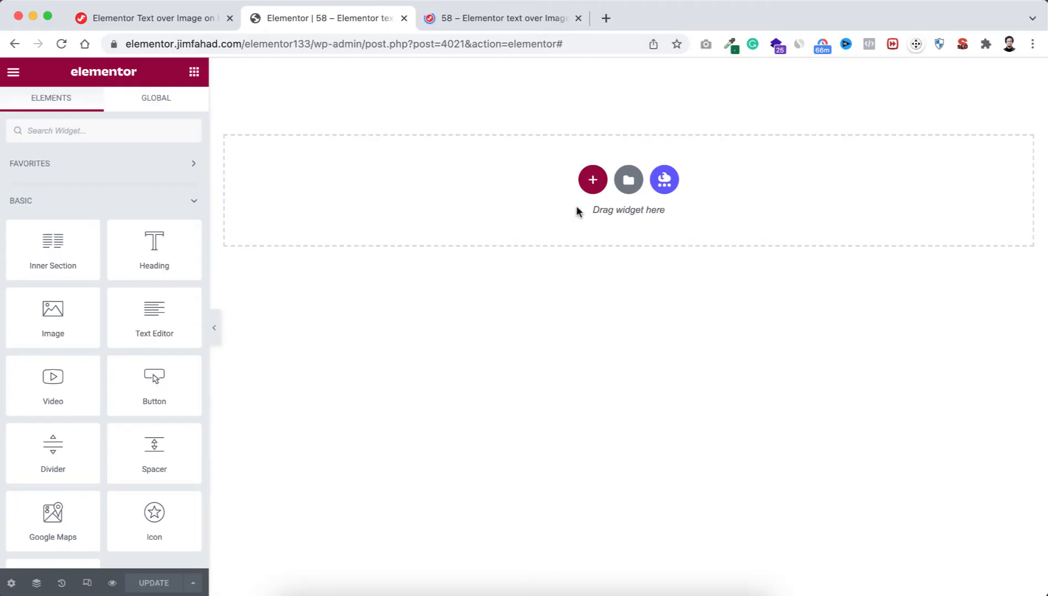
Add a three-column section with a 100 vh minimum height and select its middle column
{"action": "left_click", "coordinate": [593, 178]}
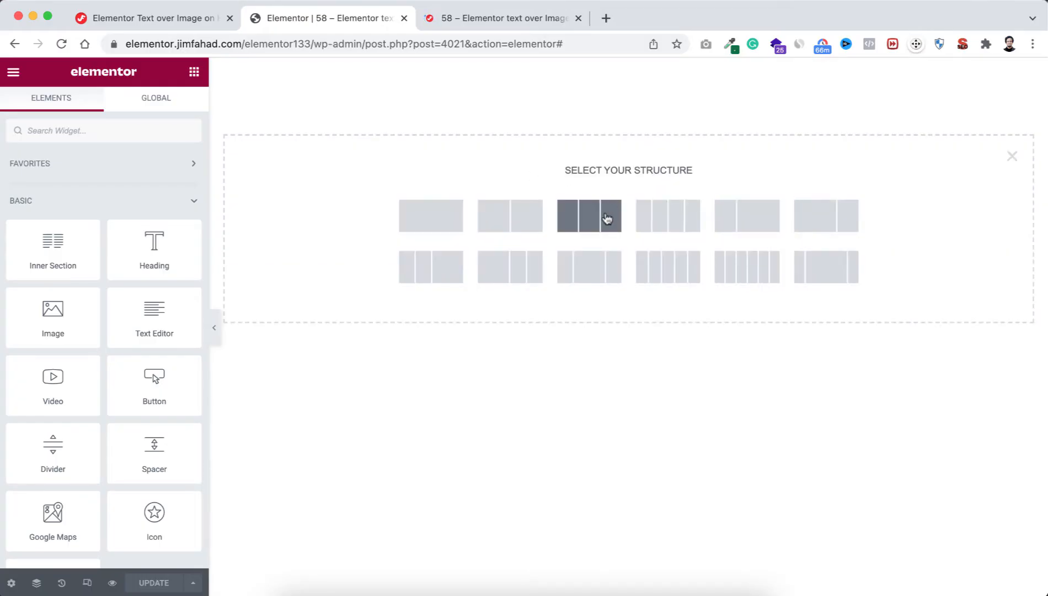
{"action": "left_click", "coordinate": [589, 215]}
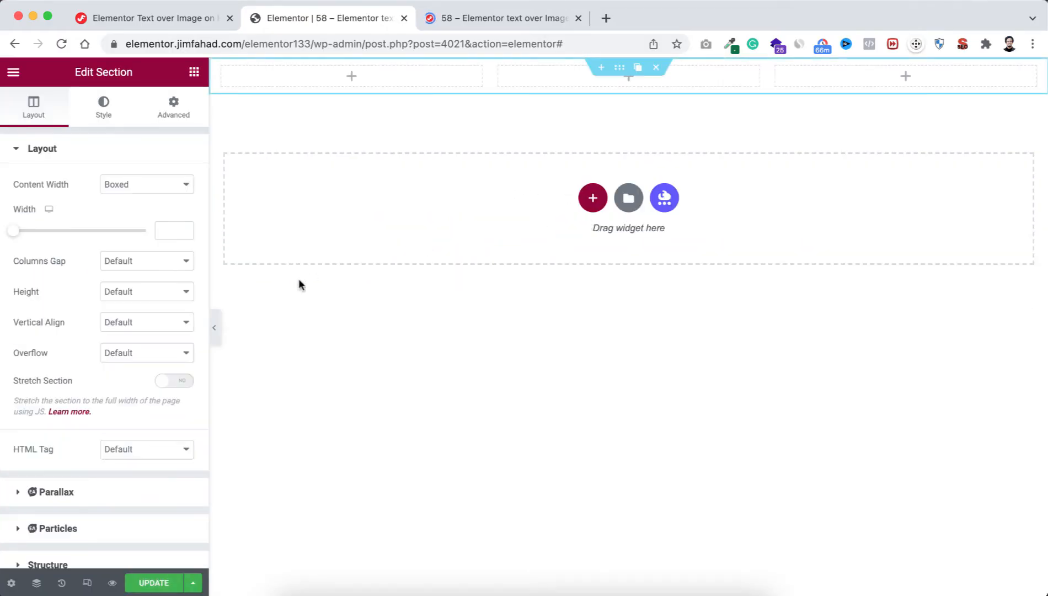
{"action": "left_click", "coordinate": [146, 292]}
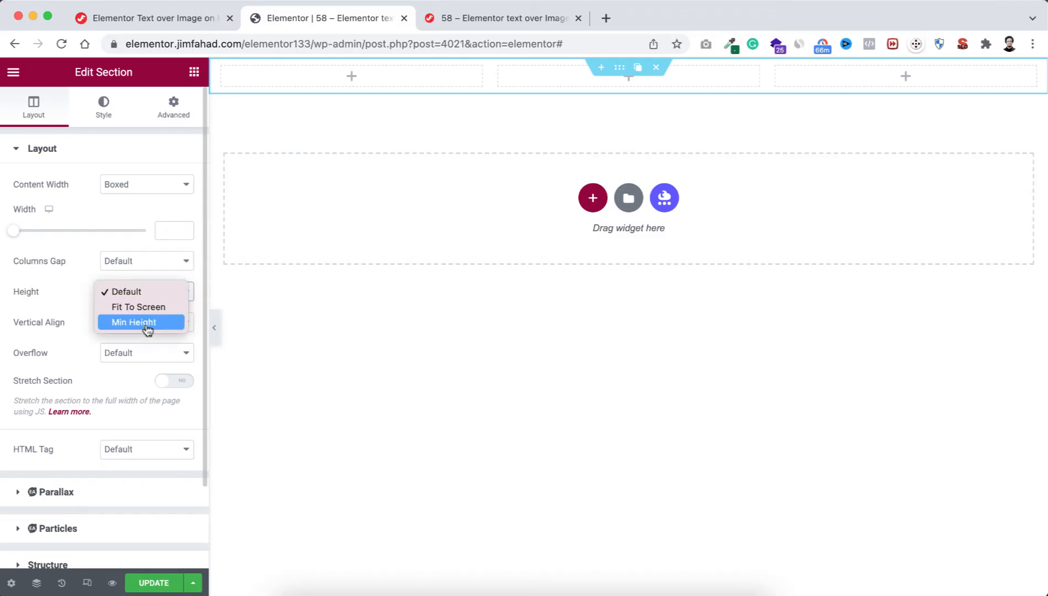
{"action": "left_click", "coordinate": [133, 322]}
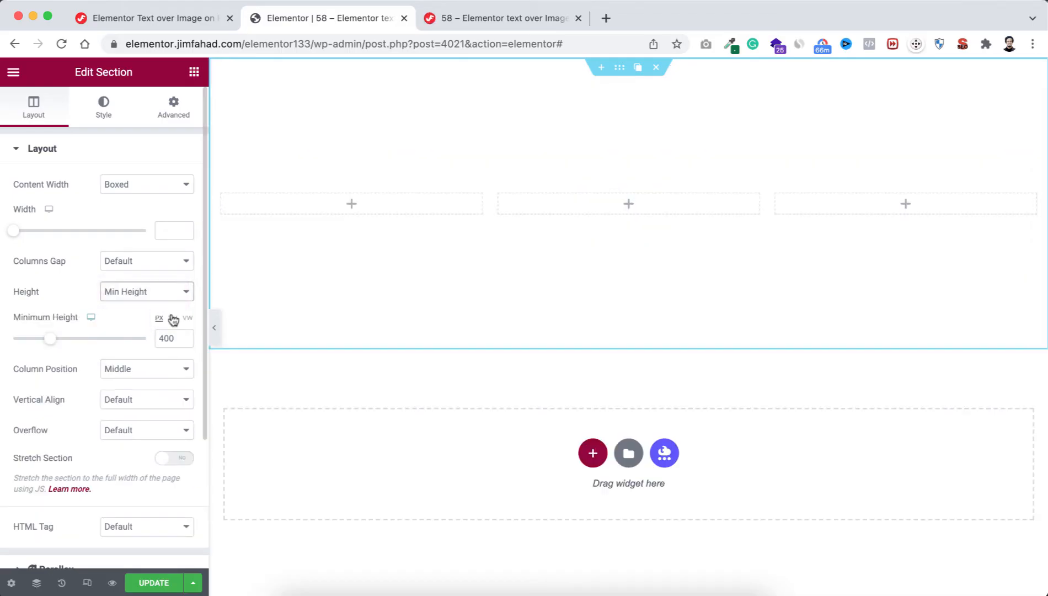
{"action": "left_click", "coordinate": [172, 317]}
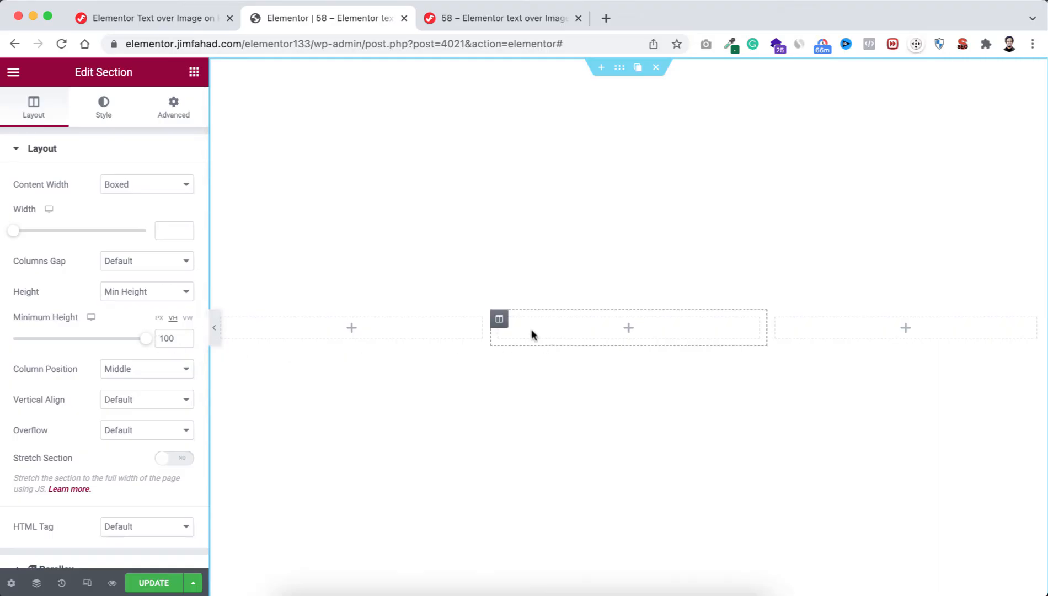
{"action": "left_click", "coordinate": [499, 319]}
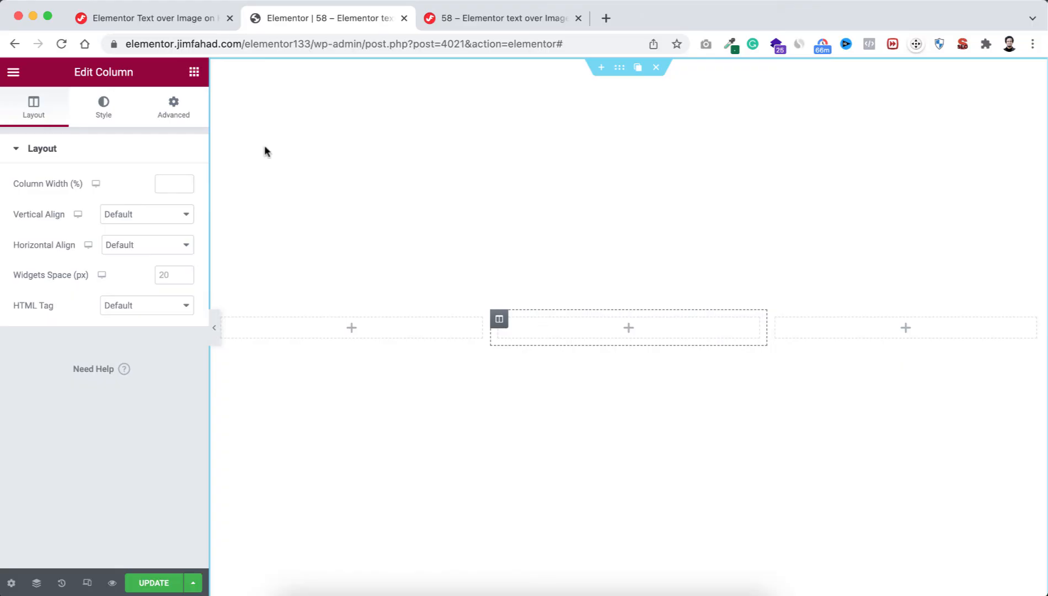
Give the middle column a Classic black background colour
{"action": "left_click", "coordinate": [102, 107]}
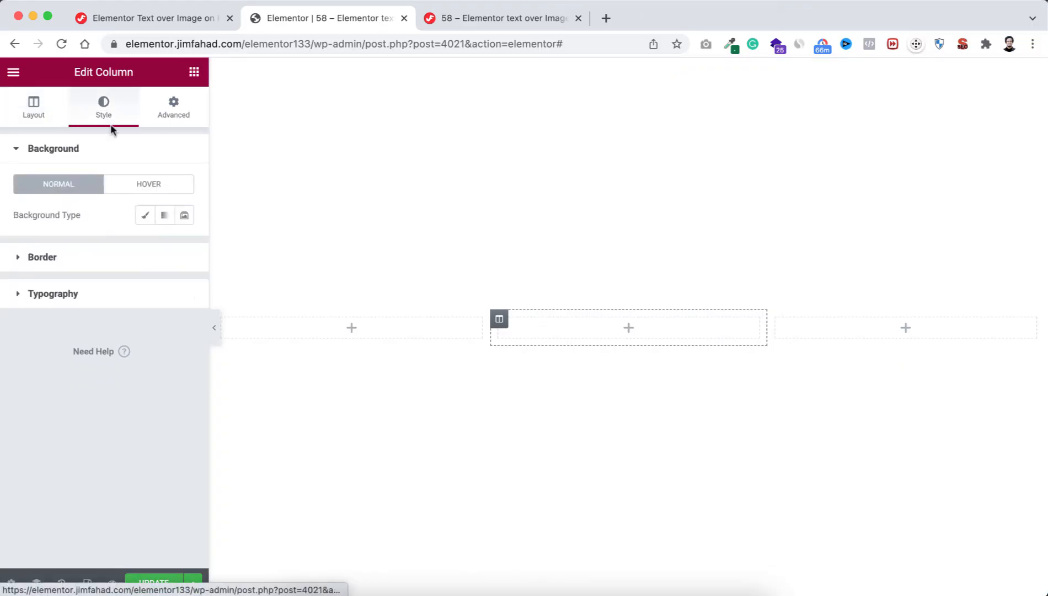
{"action": "left_click", "coordinate": [144, 215]}
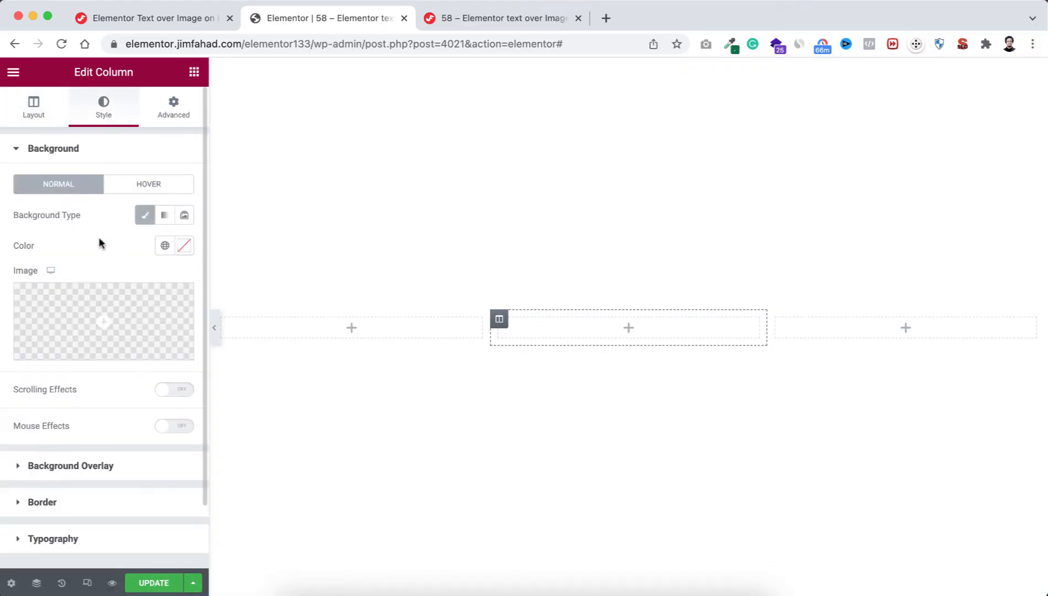
{"action": "left_click", "coordinate": [185, 244]}
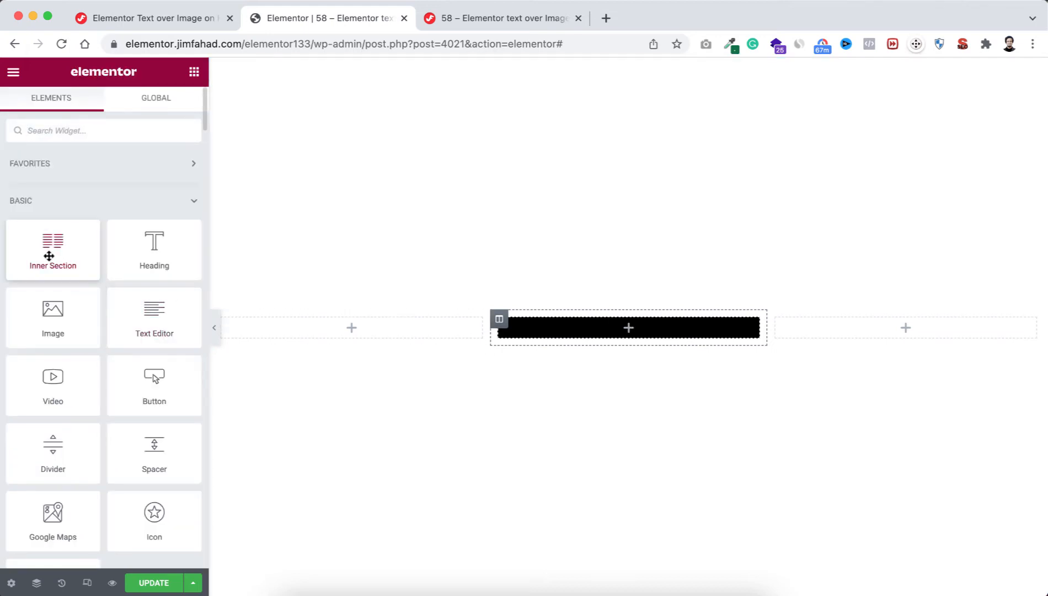
Place an inner section in the column with a 400 px minimum height and adjust its vertical alignment
{"action": "left_click", "coordinate": [498, 318]}
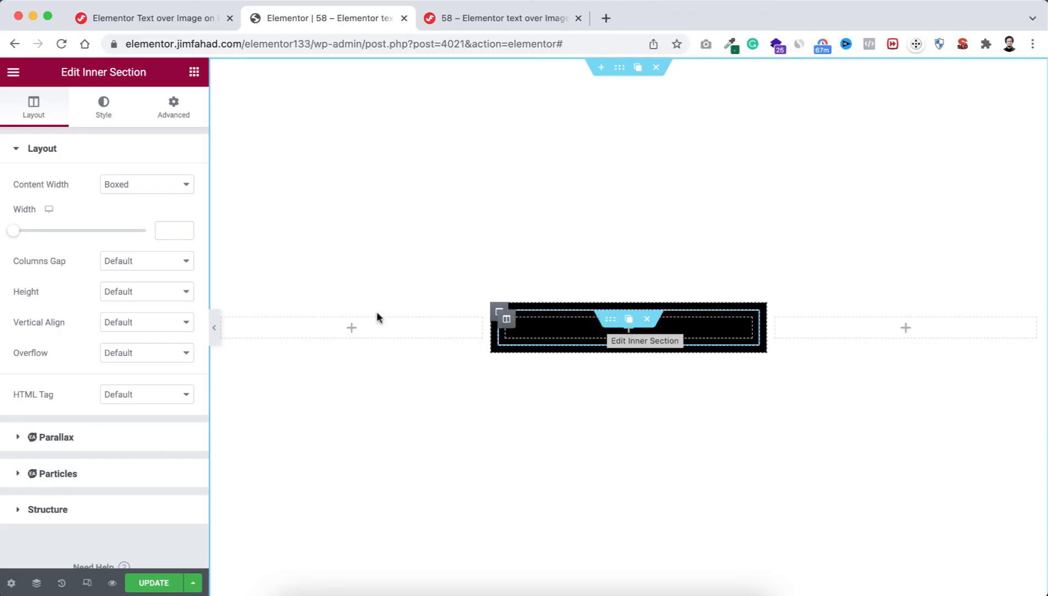
{"action": "left_click", "coordinate": [145, 291]}
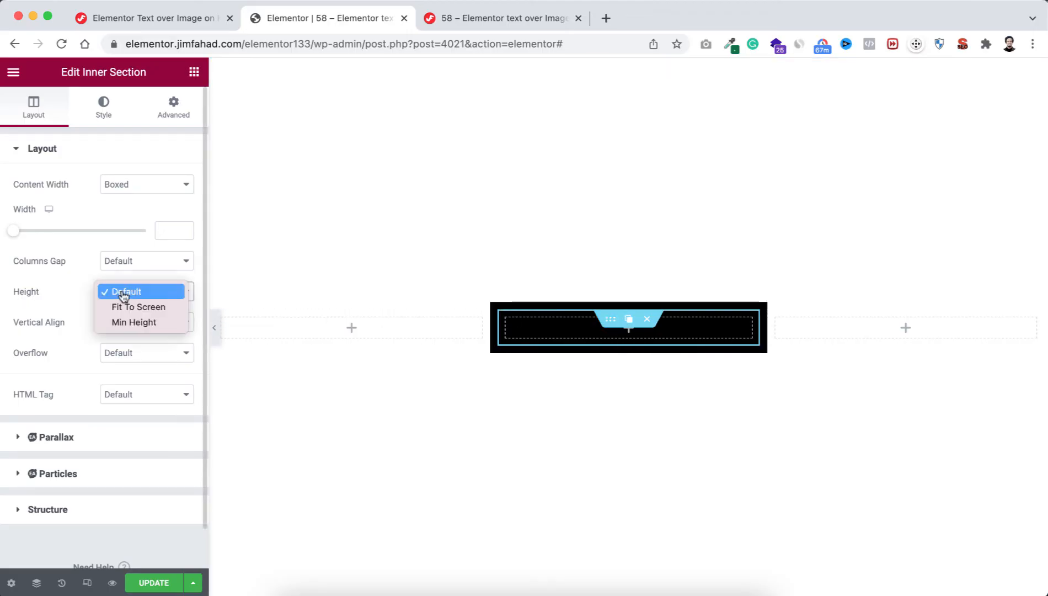
{"action": "left_click", "coordinate": [133, 322]}
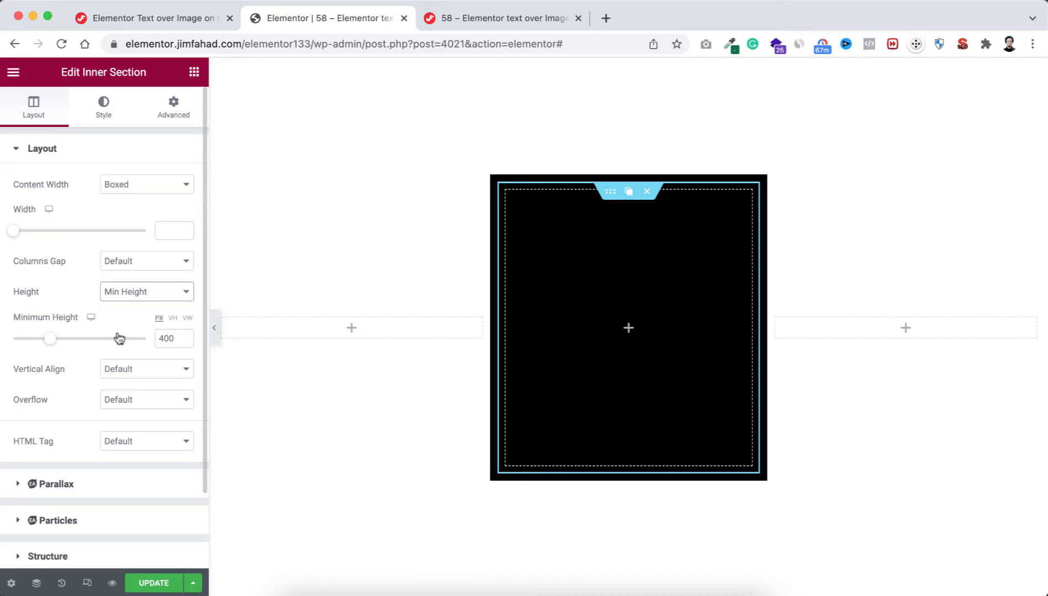
{"action": "mouse_move", "coordinate": [139, 376]}
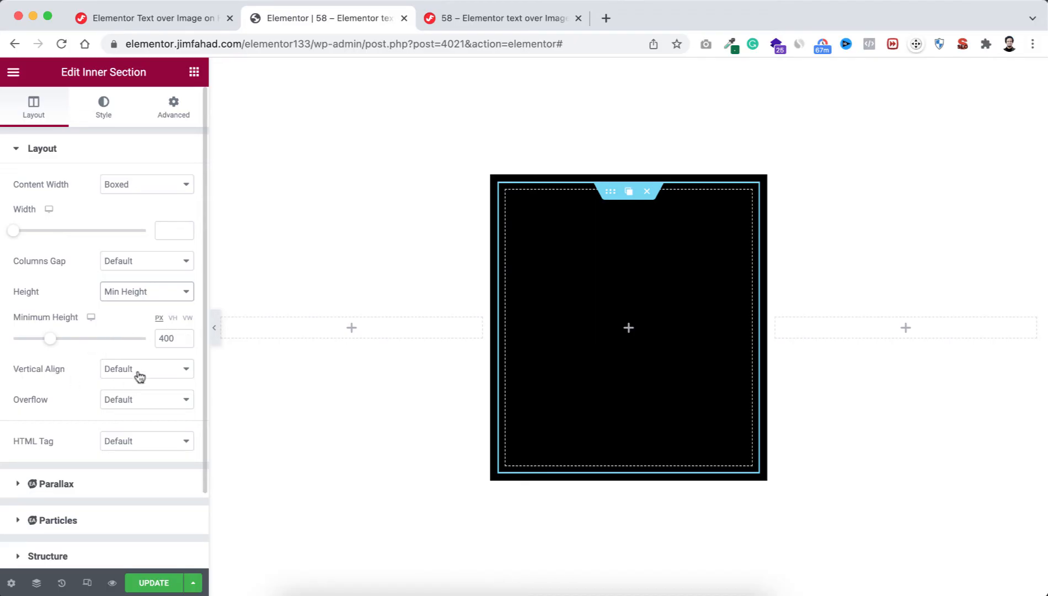
{"action": "left_click", "coordinate": [145, 369]}
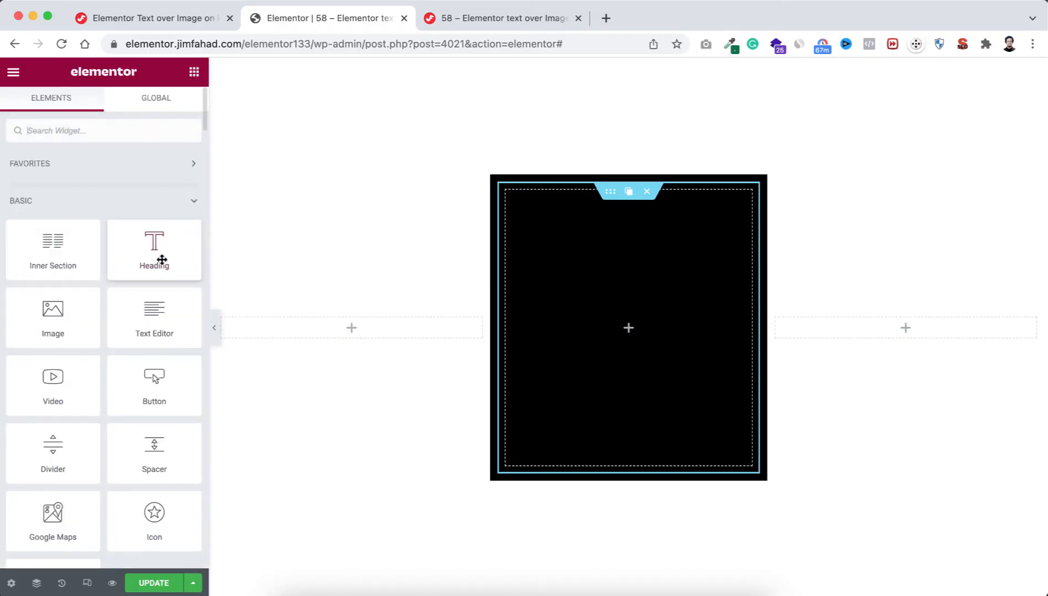
Add a centred white 'Photography' heading inside the black card
{"action": "left_click_drag", "start_coordinate": [153, 247], "coordinate": [639, 325]}
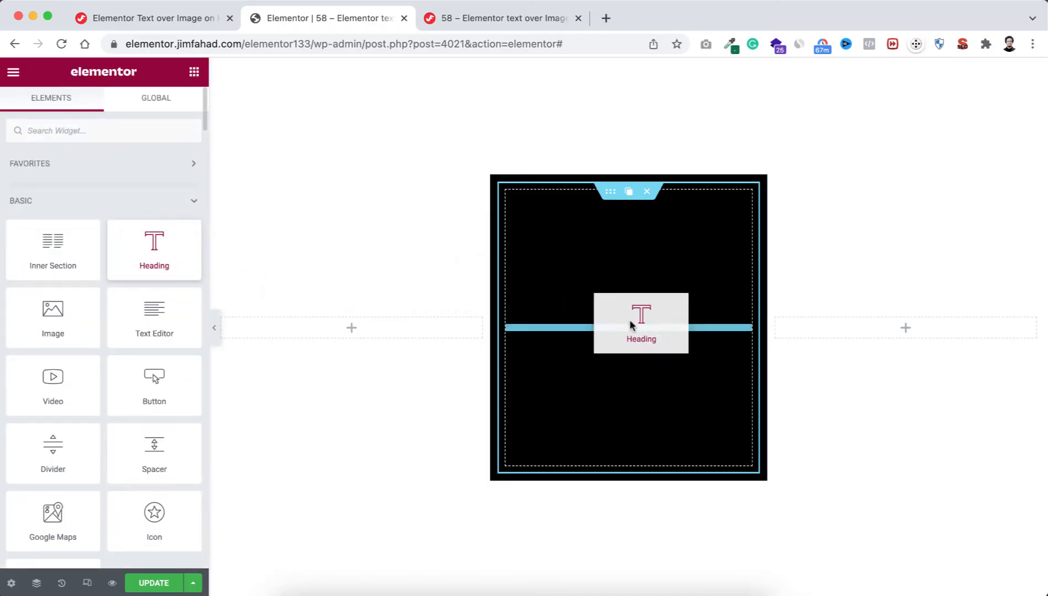
{"action": "left_click", "coordinate": [639, 323]}
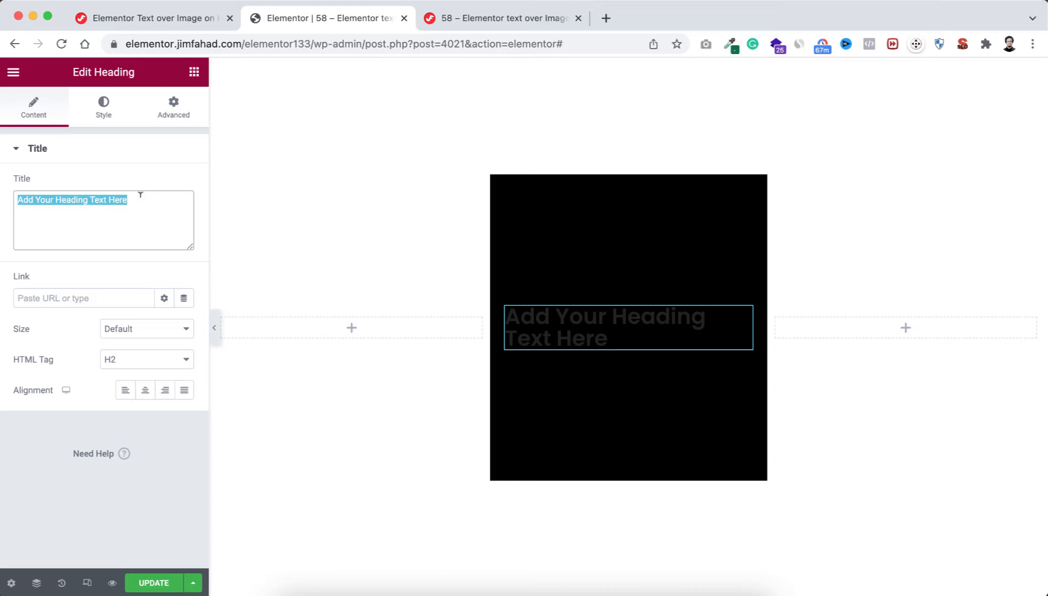
{"action": "type", "text": "Photography"}
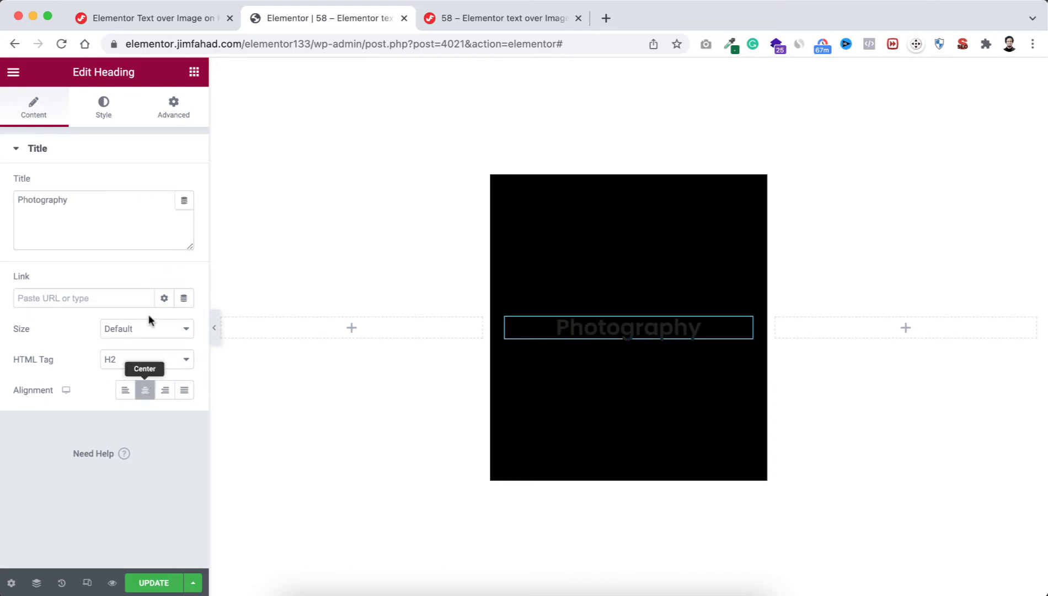
{"action": "left_click", "coordinate": [102, 107]}
{"action": "type", "text": "#FFFFFF"}
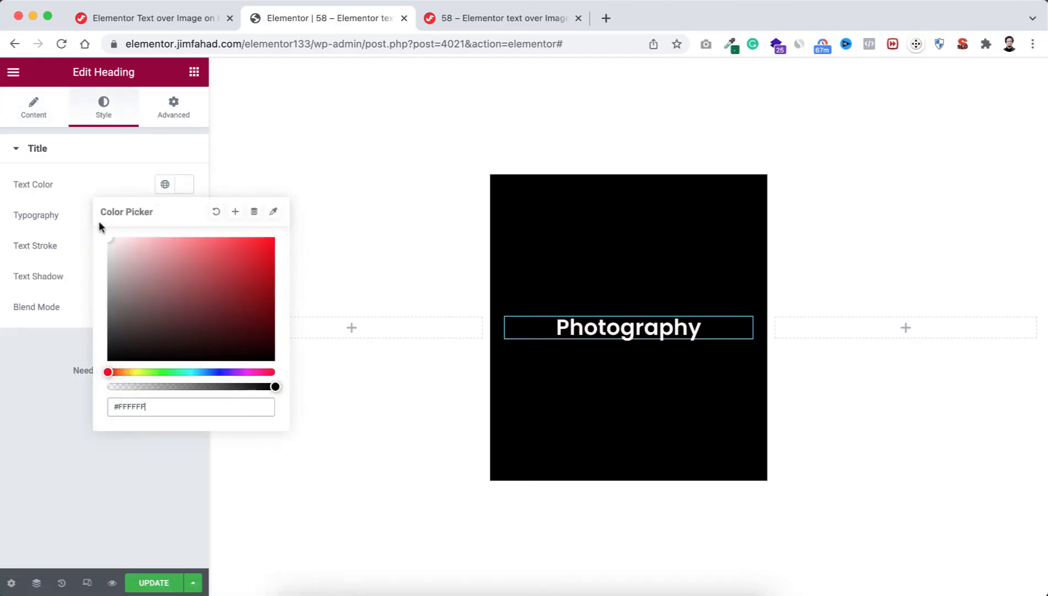
{"action": "left_click", "coordinate": [193, 72]}
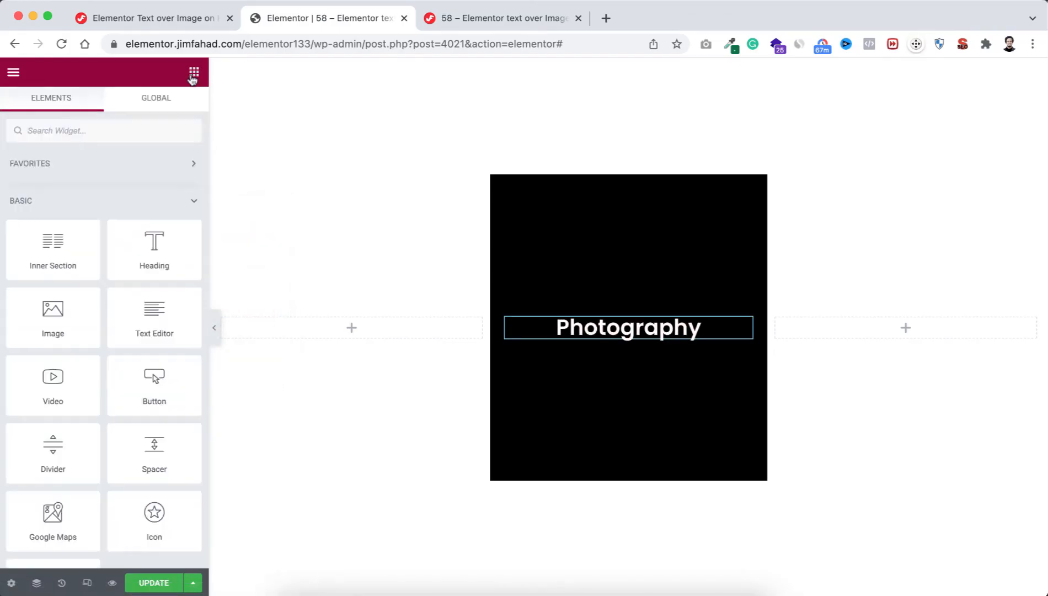
Add a lorem ipsum text block below the heading and begin styling it white and centred
{"action": "left_click_drag", "start_coordinate": [153, 318], "coordinate": [614, 334]}
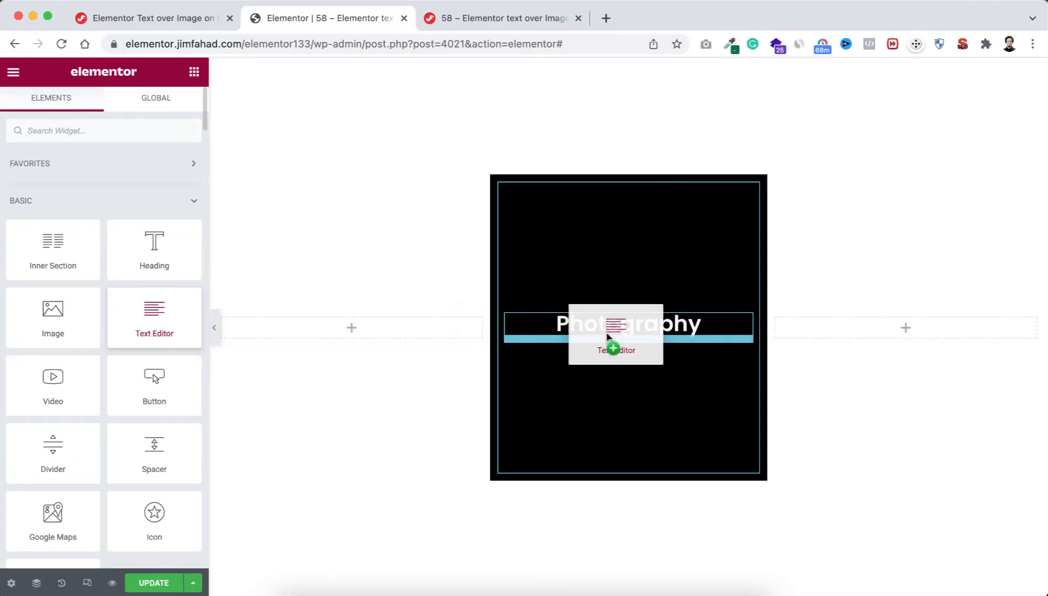
{"action": "left_click_drag", "start_coordinate": [153, 307], "coordinate": [614, 334]}
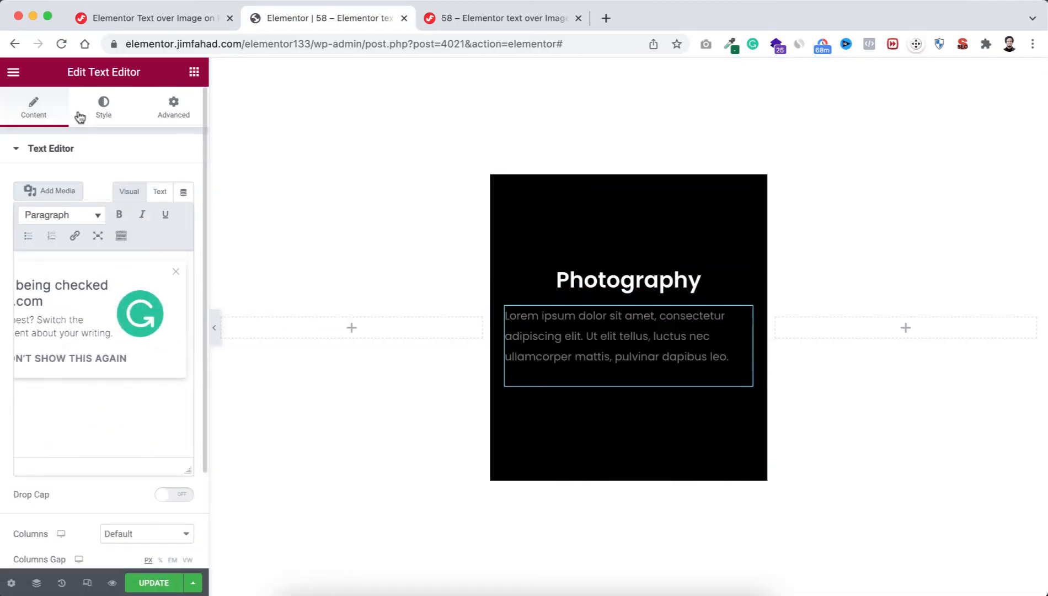
{"action": "left_click", "coordinate": [103, 107]}
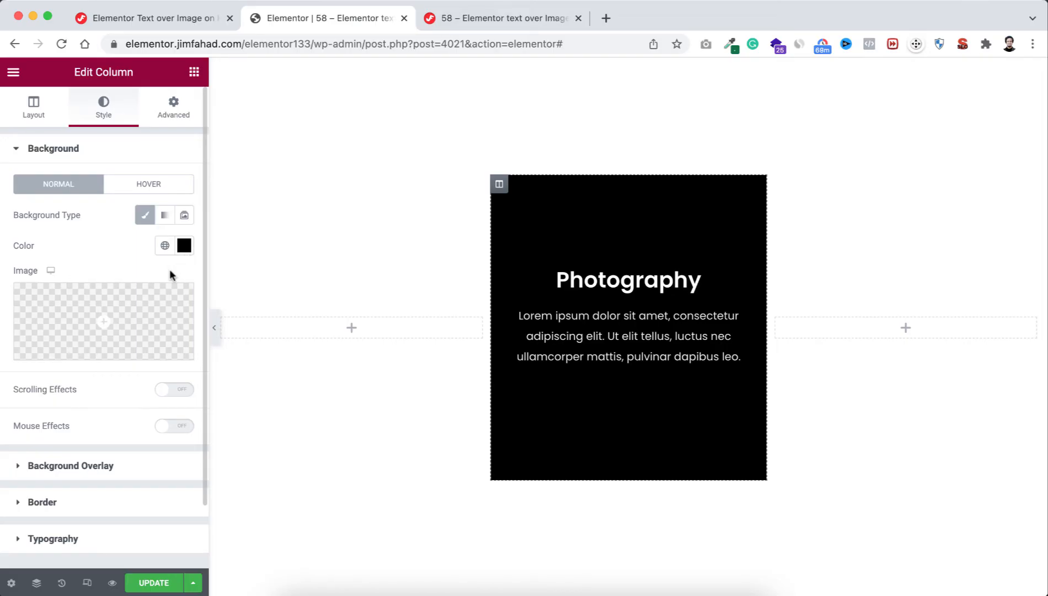
Replace the column's black colour with the tiger-and-portrait photo as background image
{"action": "left_click", "coordinate": [184, 245]}
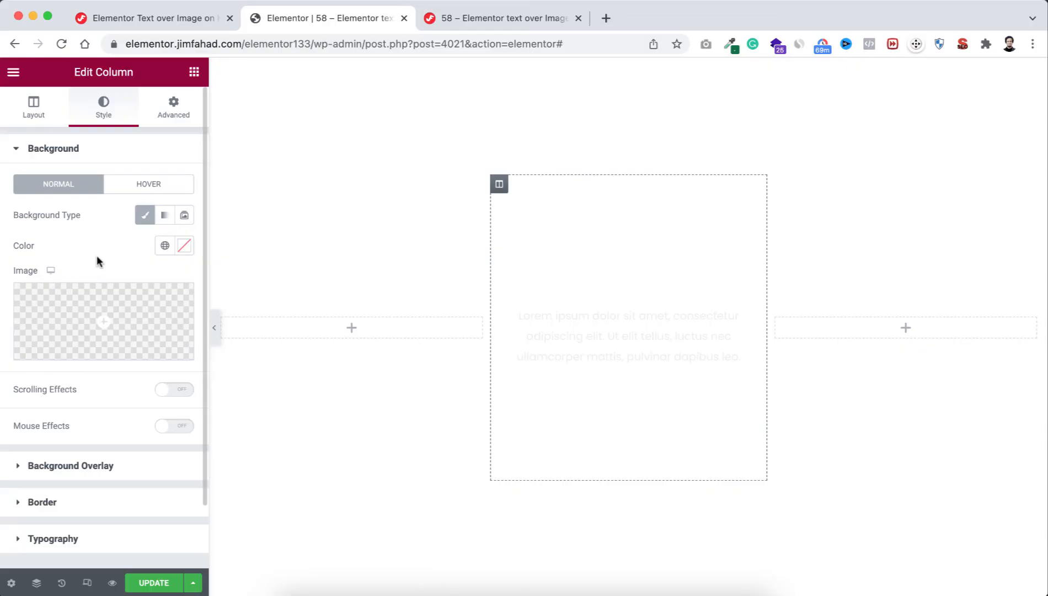
{"action": "left_click", "coordinate": [103, 322]}
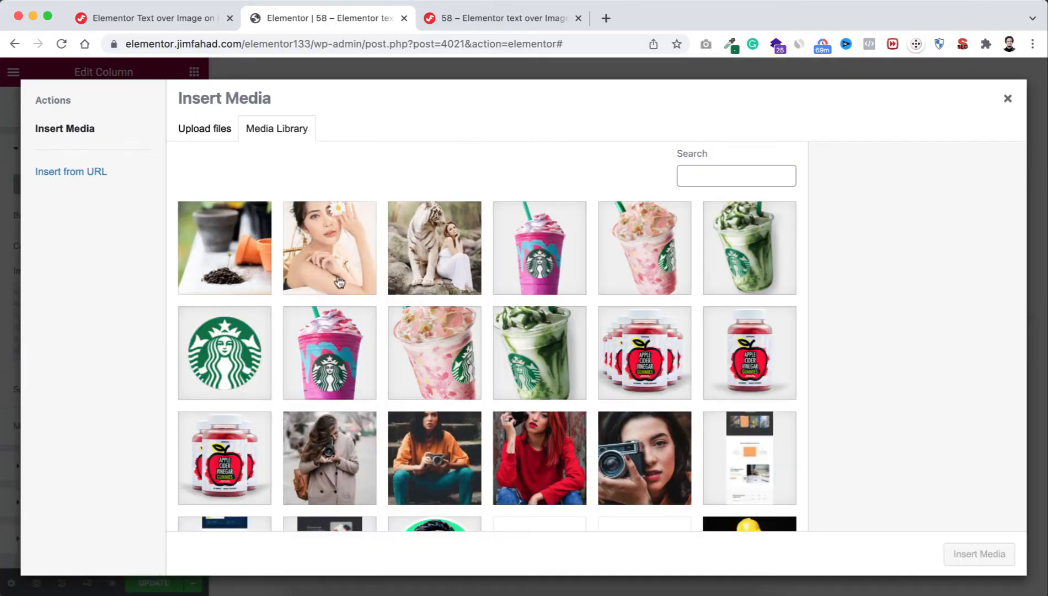
{"action": "left_click", "coordinate": [434, 247]}
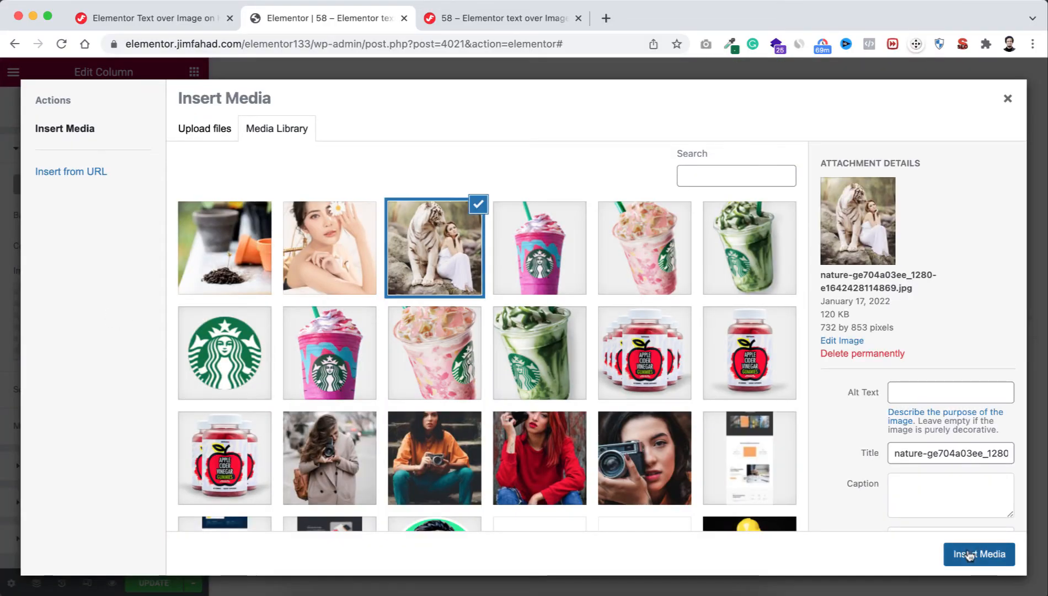
{"action": "left_click", "coordinate": [978, 554]}
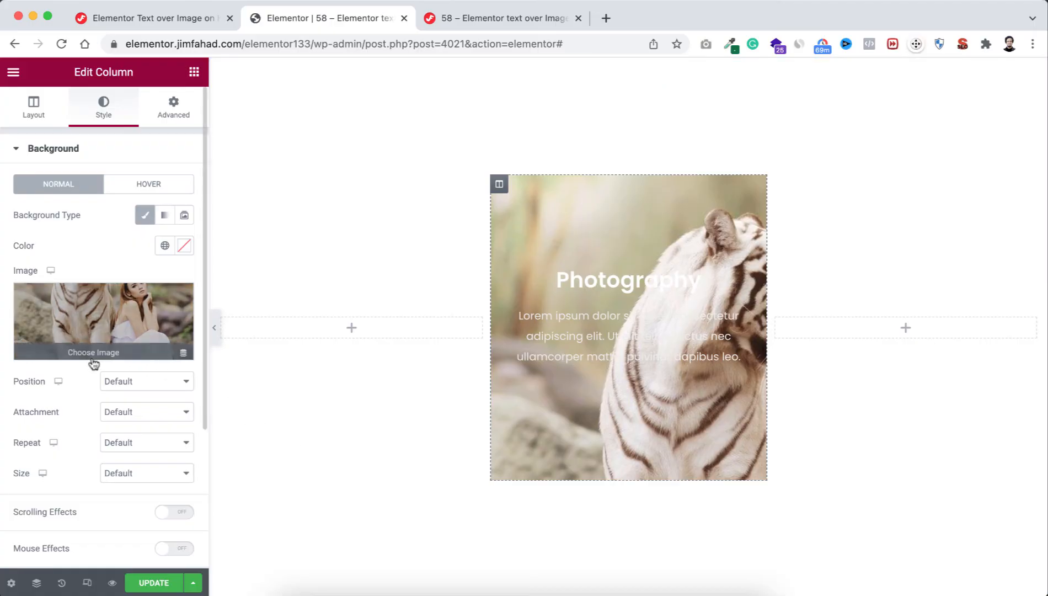
Set the background image to Center Center, No-repeat and Cover
{"action": "left_click", "coordinate": [145, 380]}
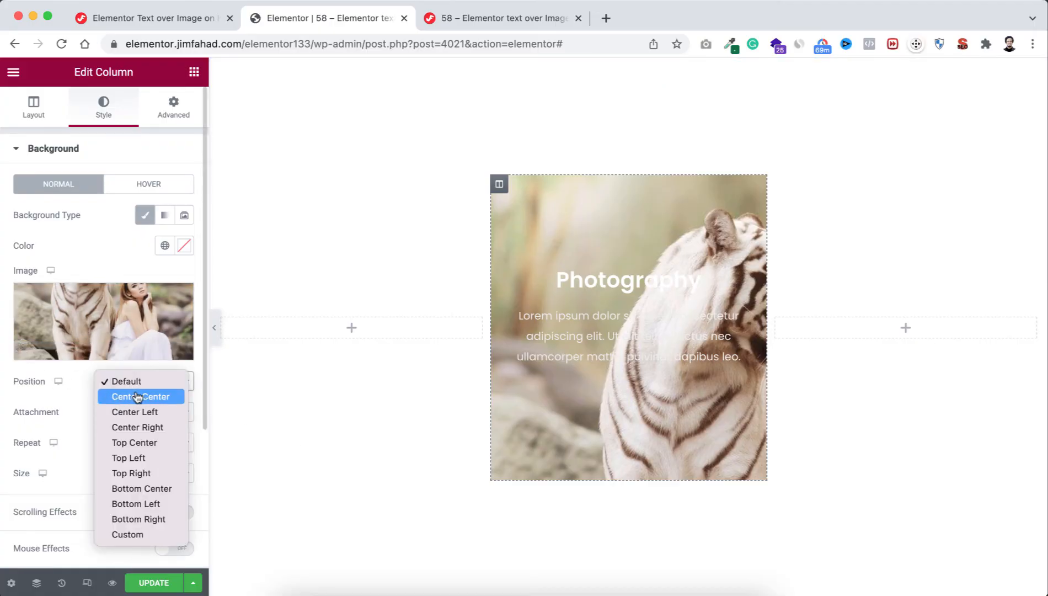
{"action": "left_click", "coordinate": [140, 396]}
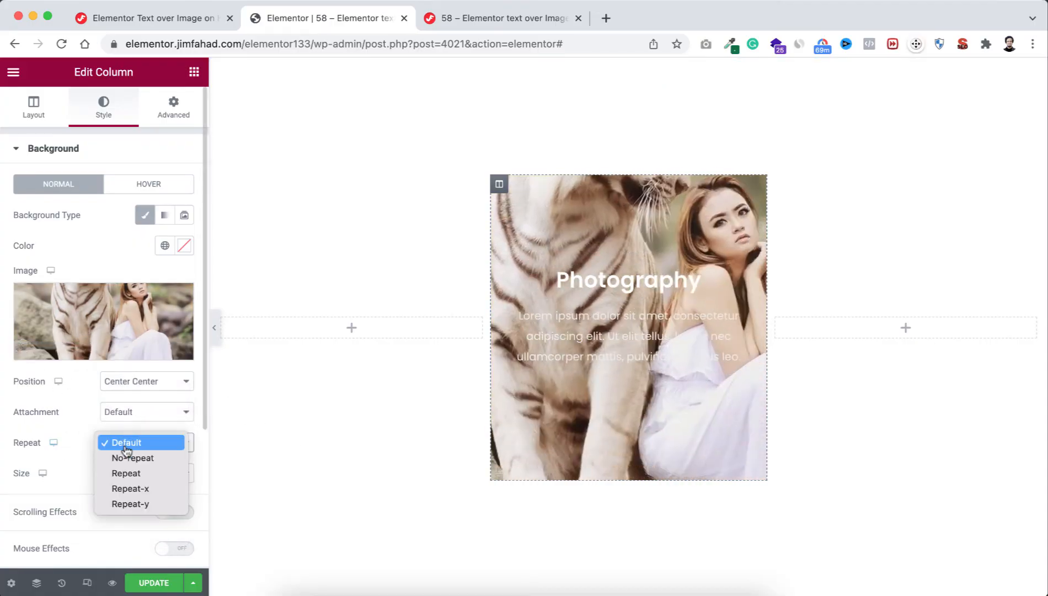
{"action": "left_click", "coordinate": [132, 458]}
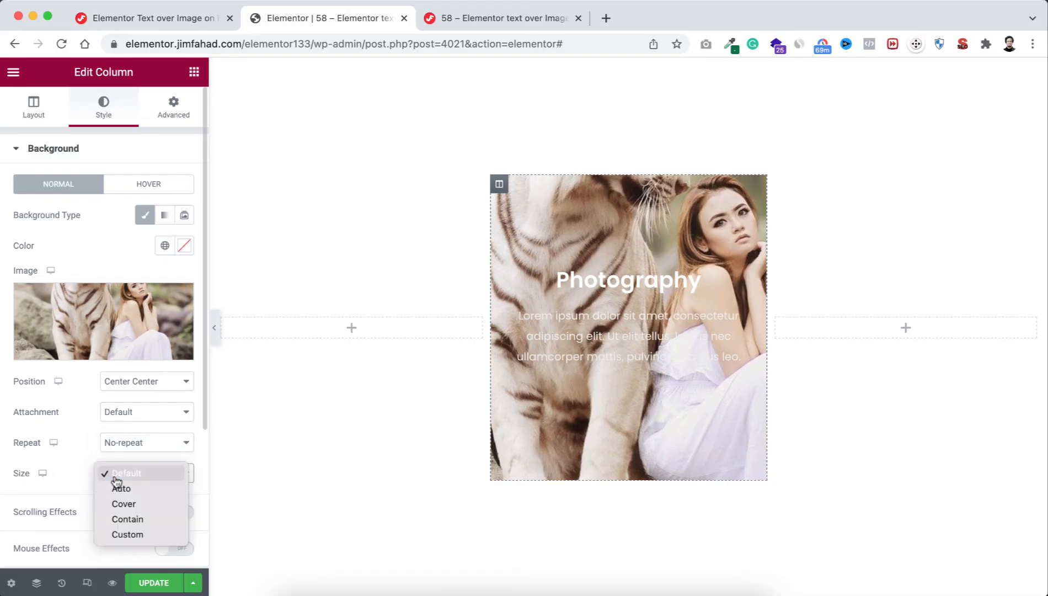
{"action": "left_click", "coordinate": [124, 503]}
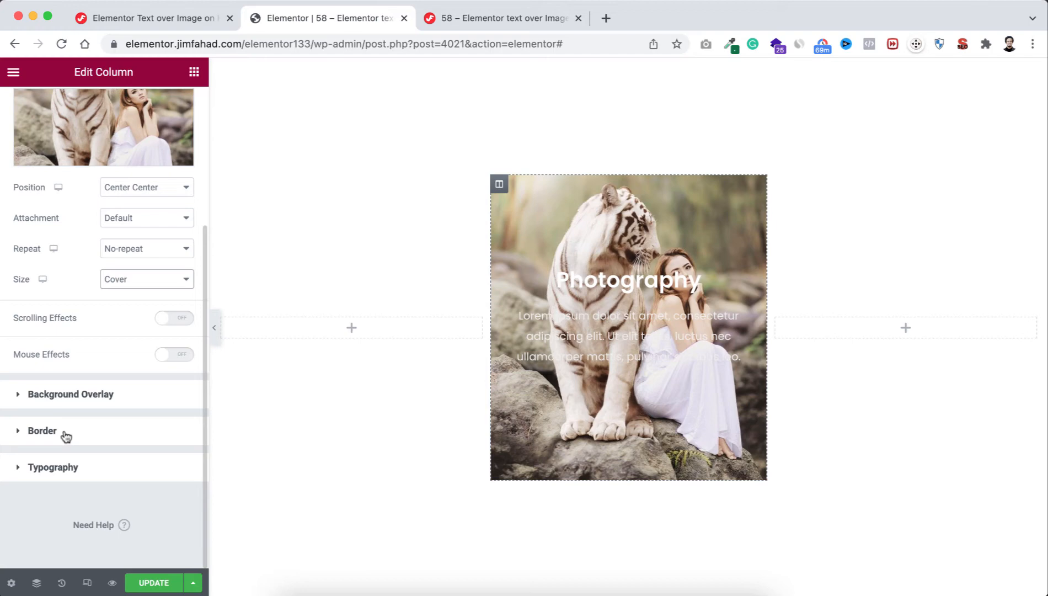
Give the card a border radius of 12 and a box shadow with blur 40
{"action": "left_click", "coordinate": [42, 430]}
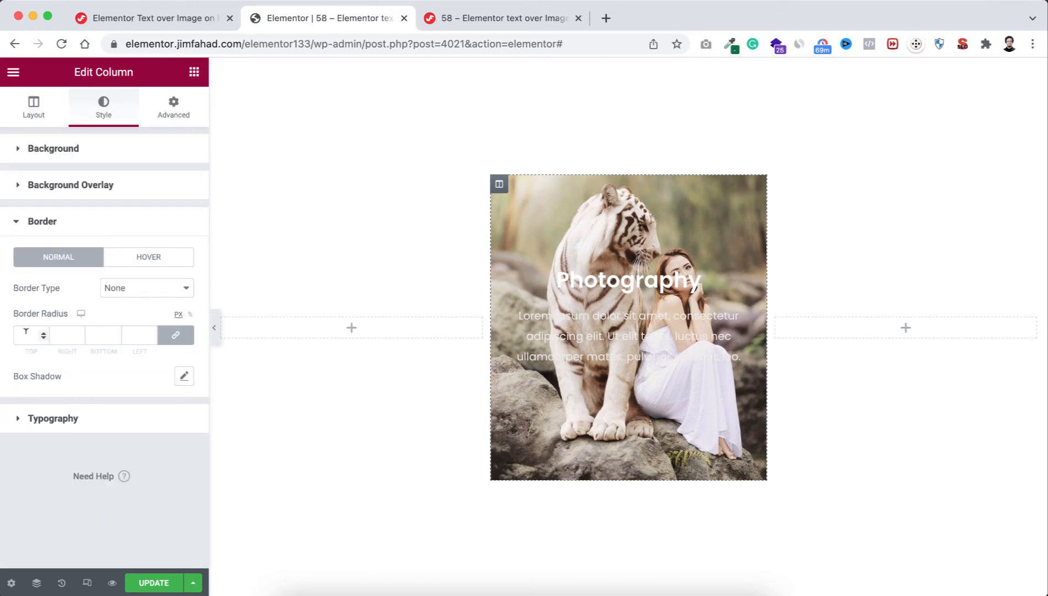
{"action": "type", "text": "12"}
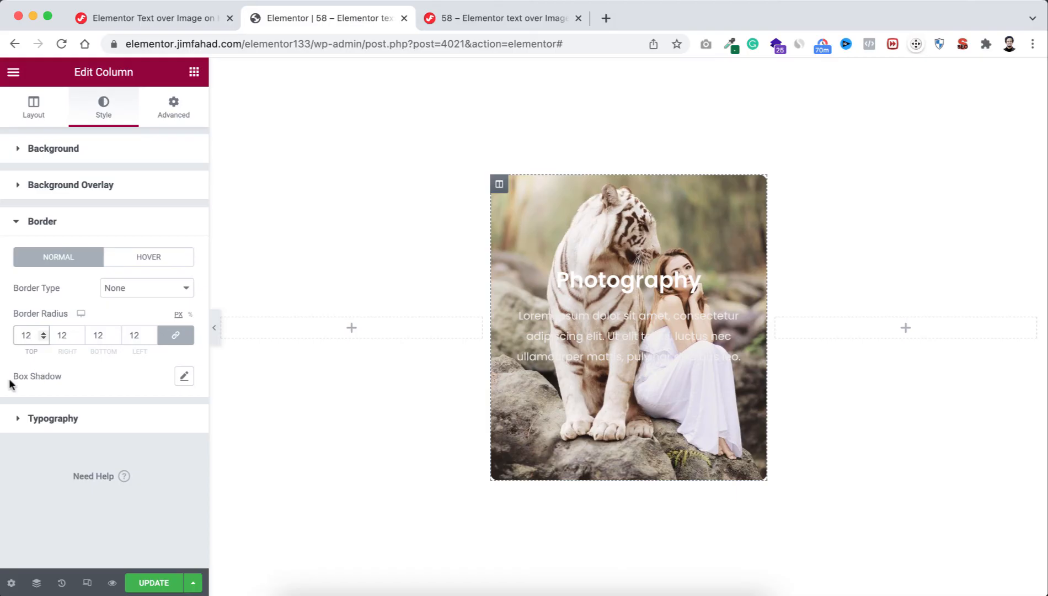
{"action": "left_click", "coordinate": [184, 376]}
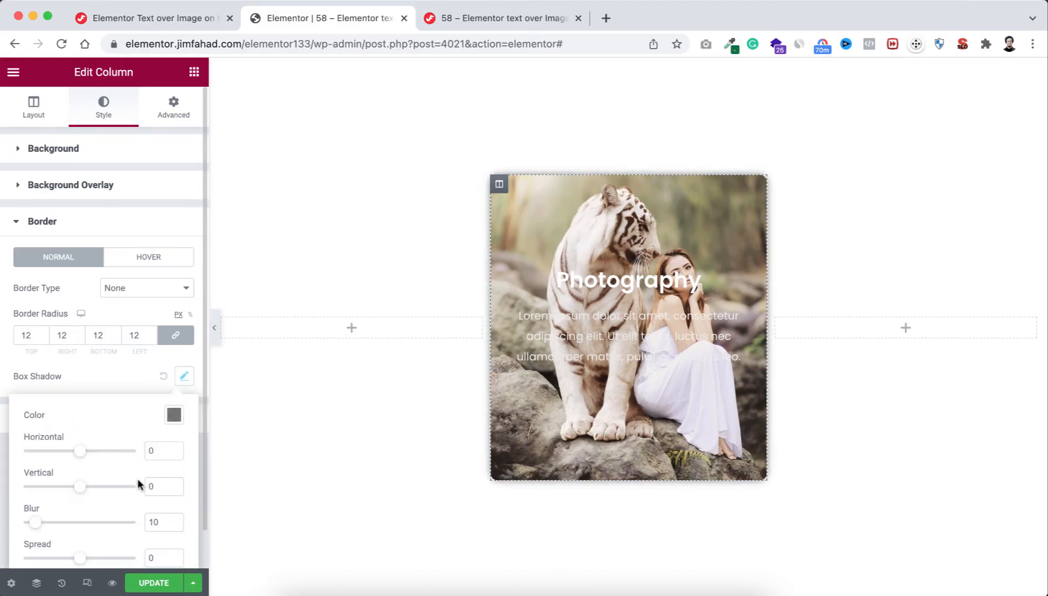
{"action": "left_click", "coordinate": [163, 481]}
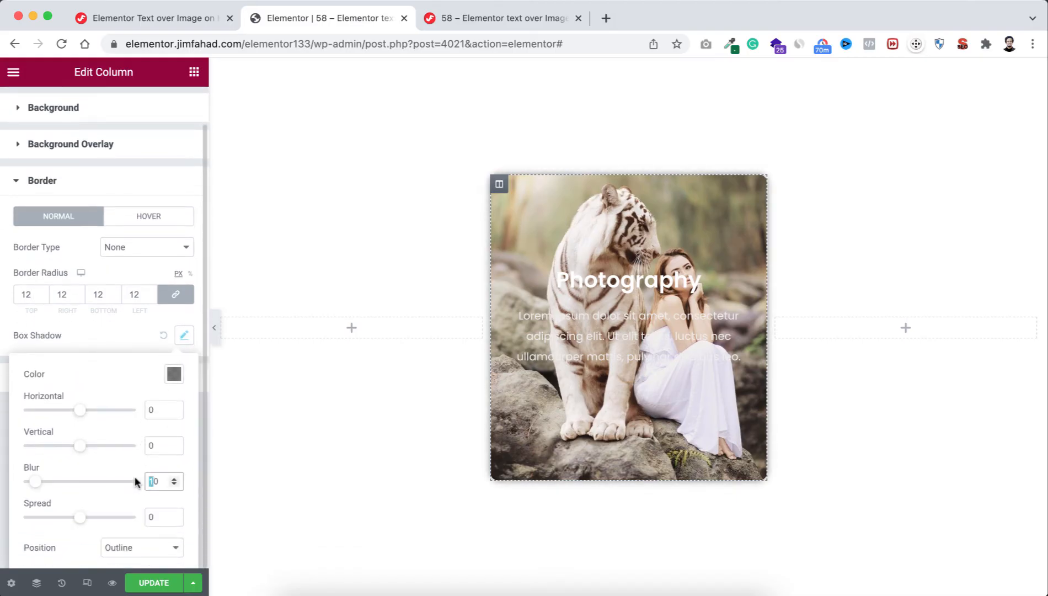
{"action": "type", "text": "40"}
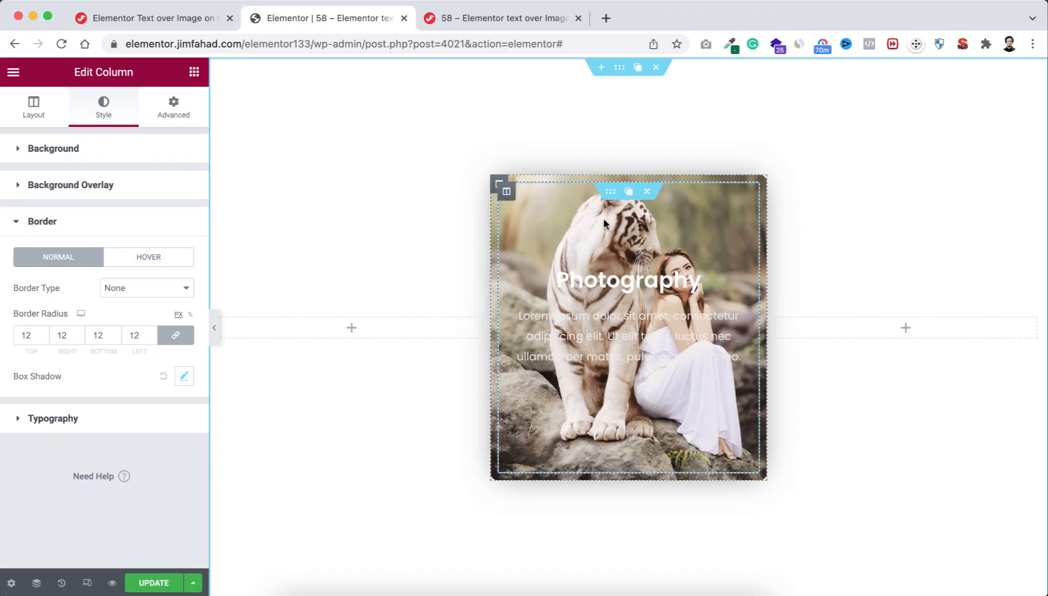
Set a linked margin of 20 on all sides of the card column in the Advanced settings
{"action": "left_click", "coordinate": [173, 107]}
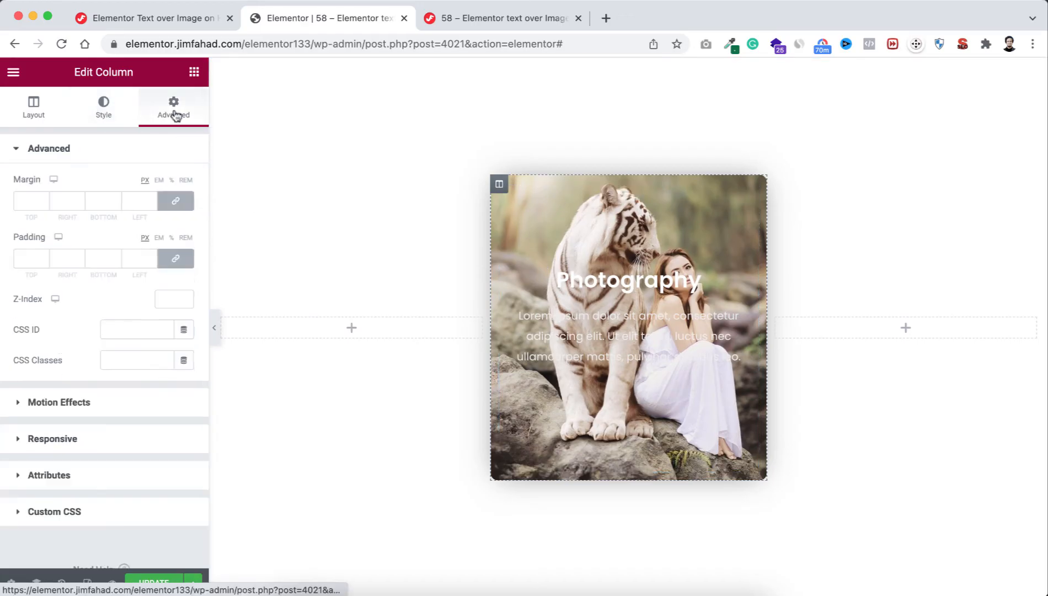
{"action": "type", "text": "2"}
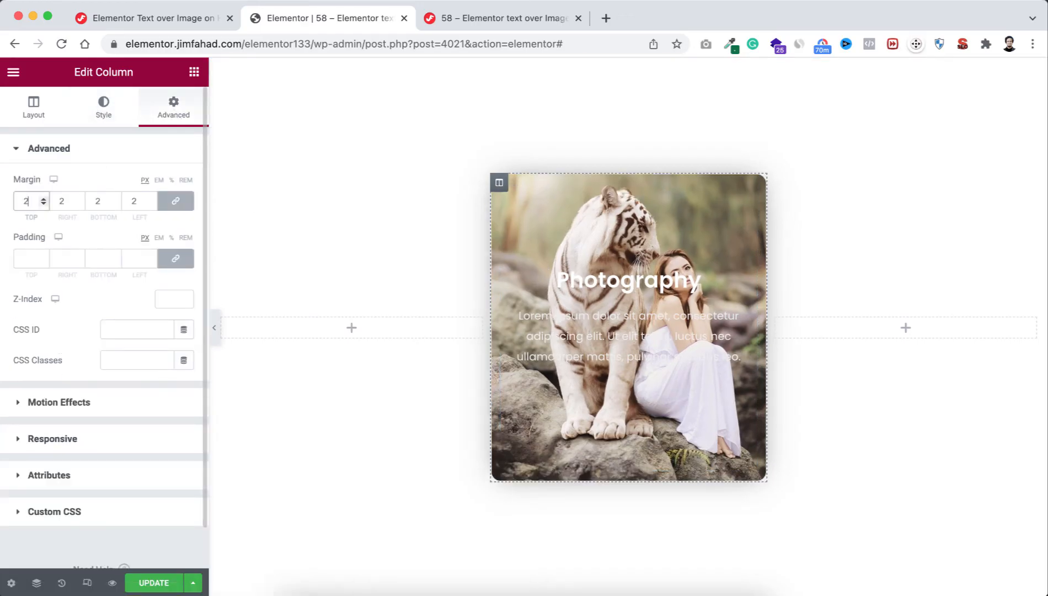
{"action": "type", "text": "0"}
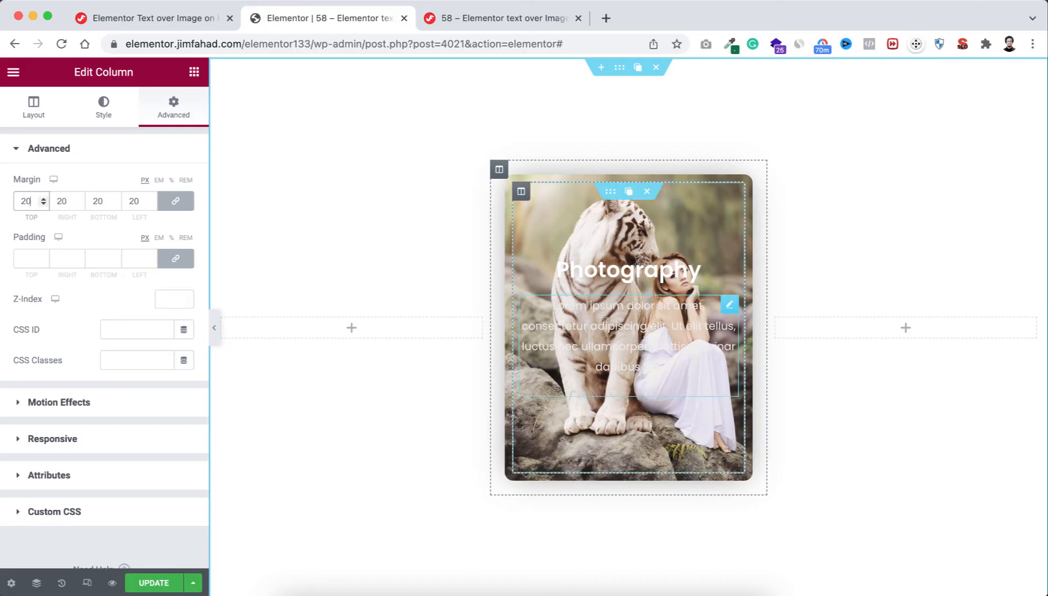
{"action": "mouse_move", "coordinate": [632, 361]}
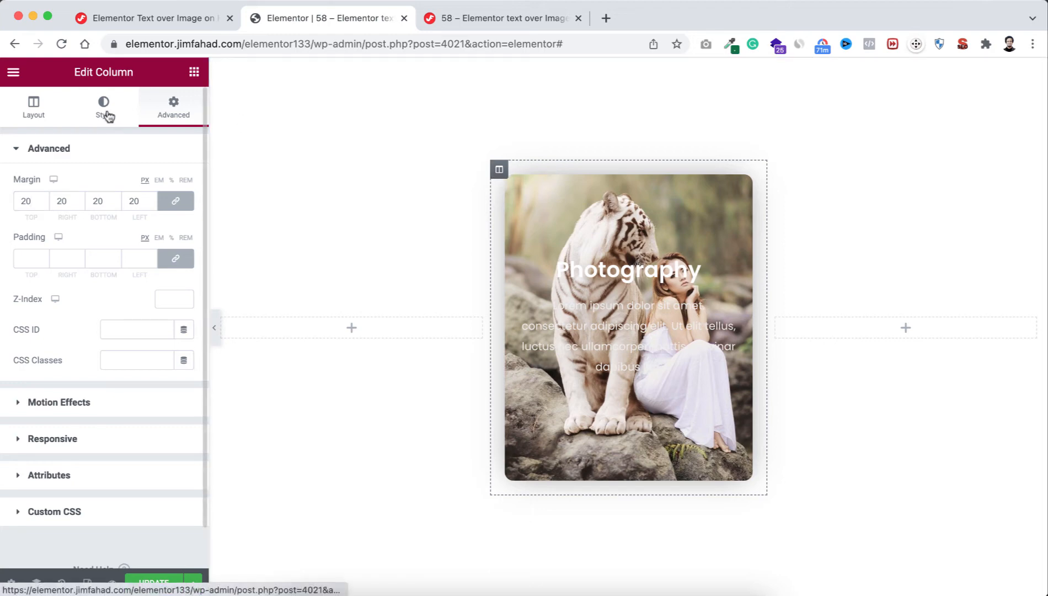
{"action": "left_click", "coordinate": [104, 107]}
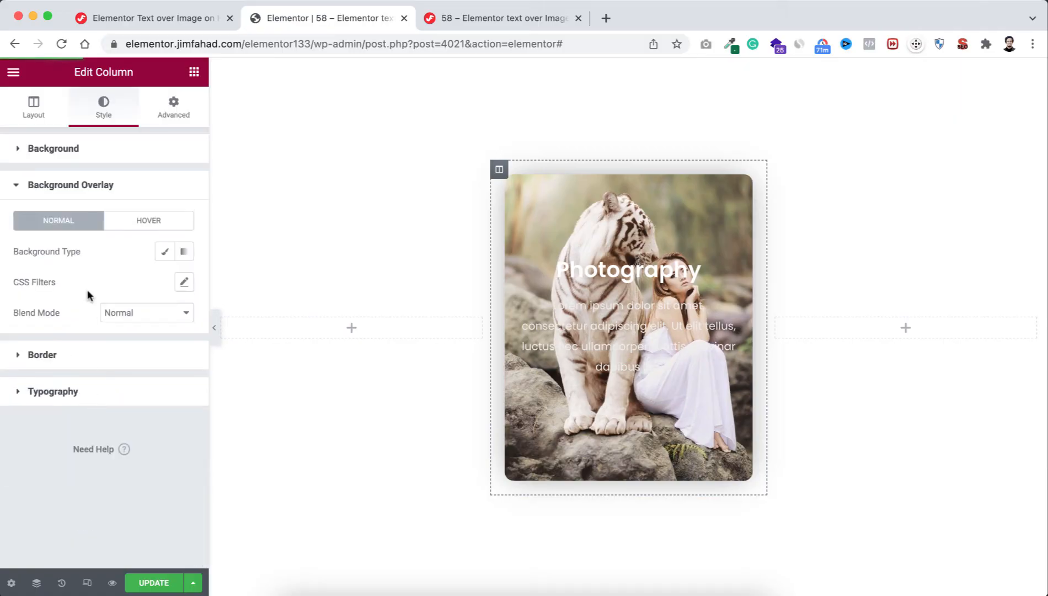
Apply a Classic black background overlay at 0.55 opacity to the card
{"action": "left_click", "coordinate": [166, 250]}
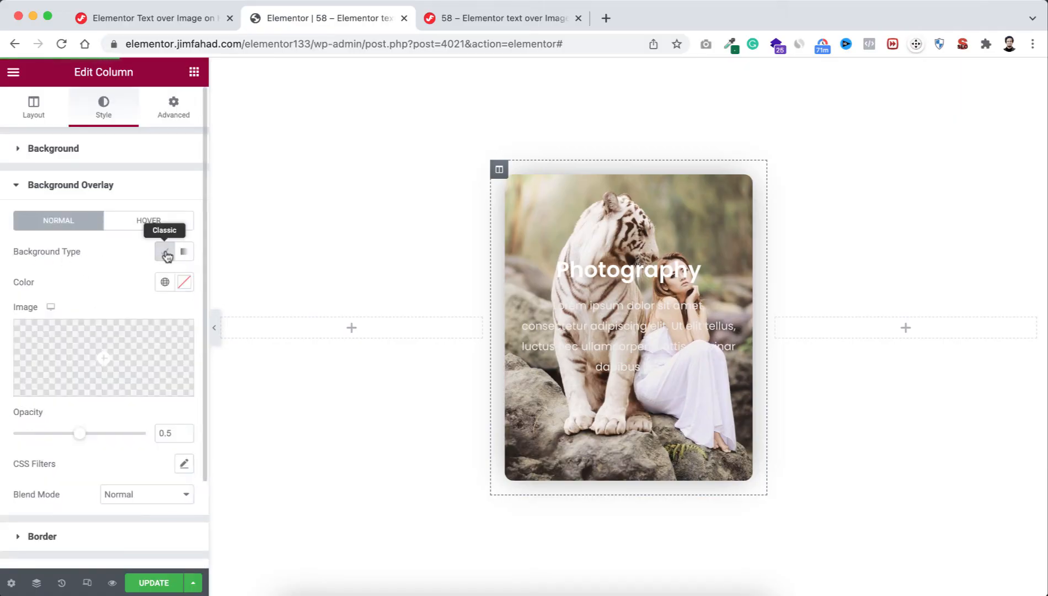
{"action": "left_click", "coordinate": [164, 281]}
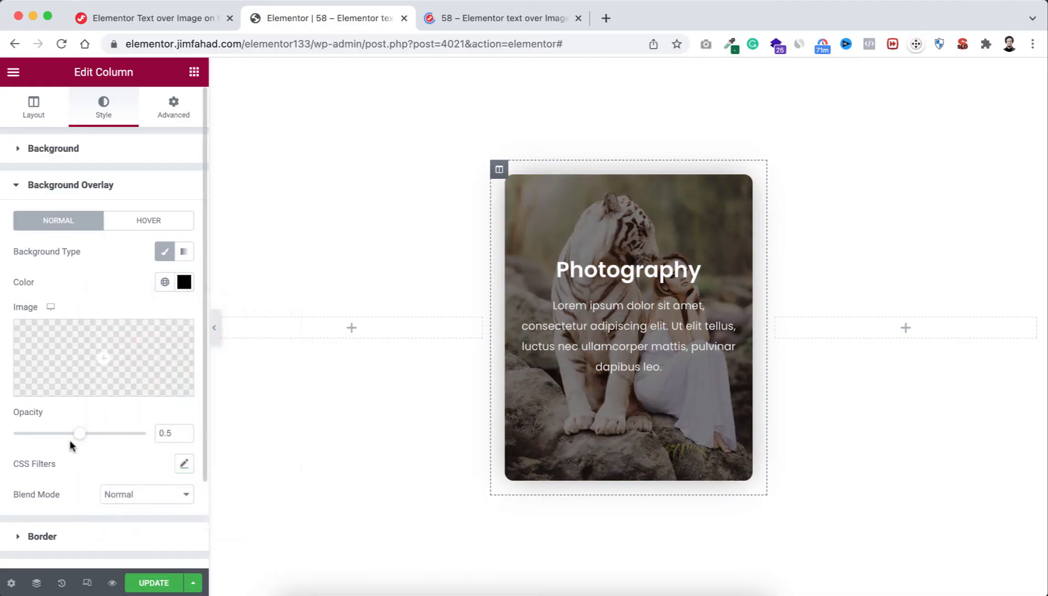
{"action": "left_click_drag", "start_coordinate": [81, 433], "coordinate": [84, 432]}
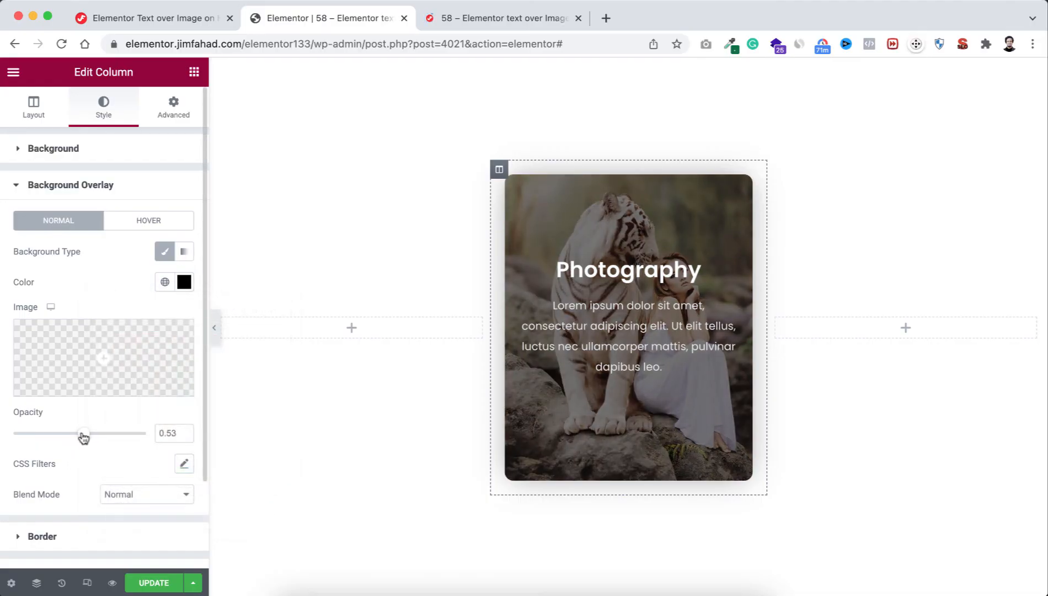
{"action": "left_click_drag", "start_coordinate": [83, 432], "coordinate": [86, 432]}
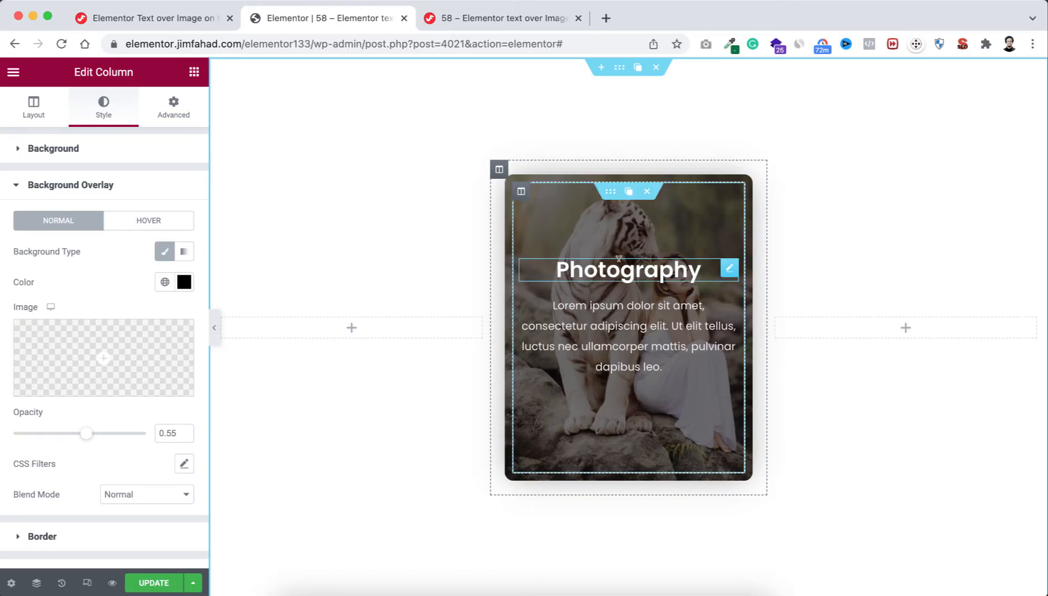
{"action": "left_click", "coordinate": [626, 335]}
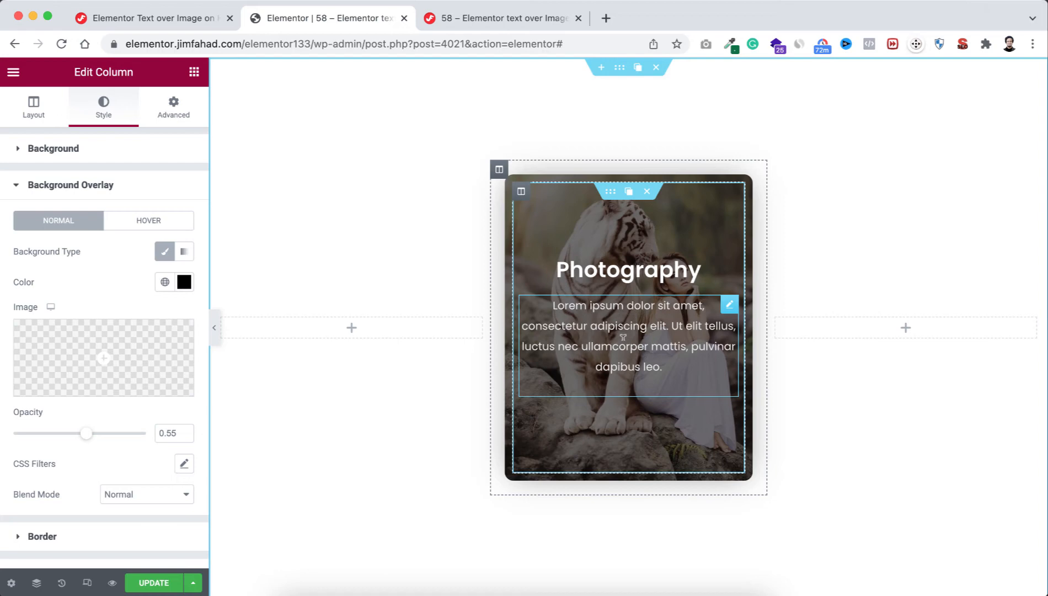
{"action": "mouse_move", "coordinate": [623, 244]}
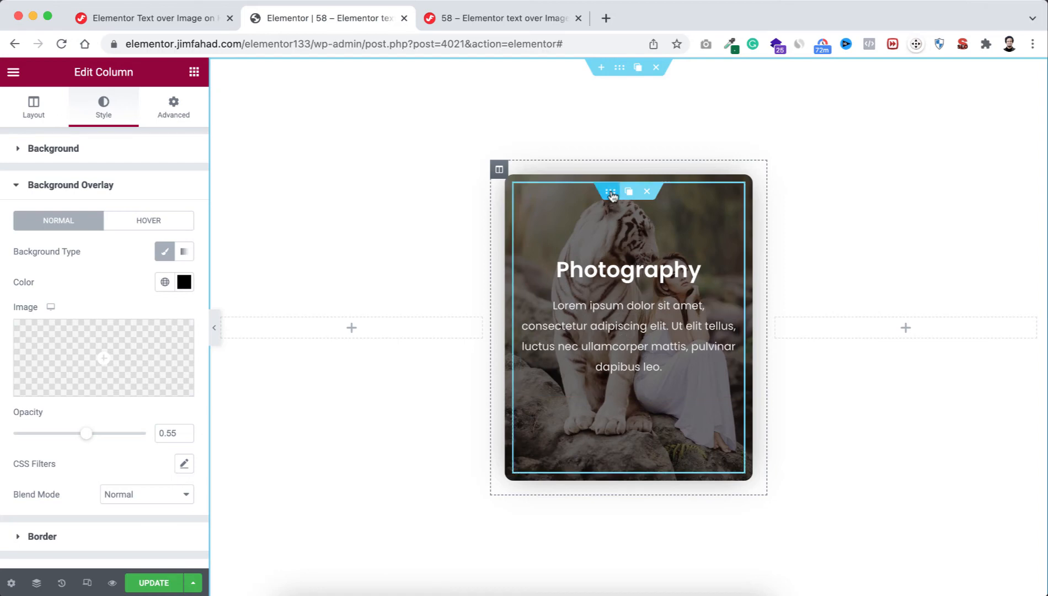
Select the inner section, reach its Custom CSS area and switch to the tutorial tab
{"action": "left_click", "coordinate": [609, 191]}
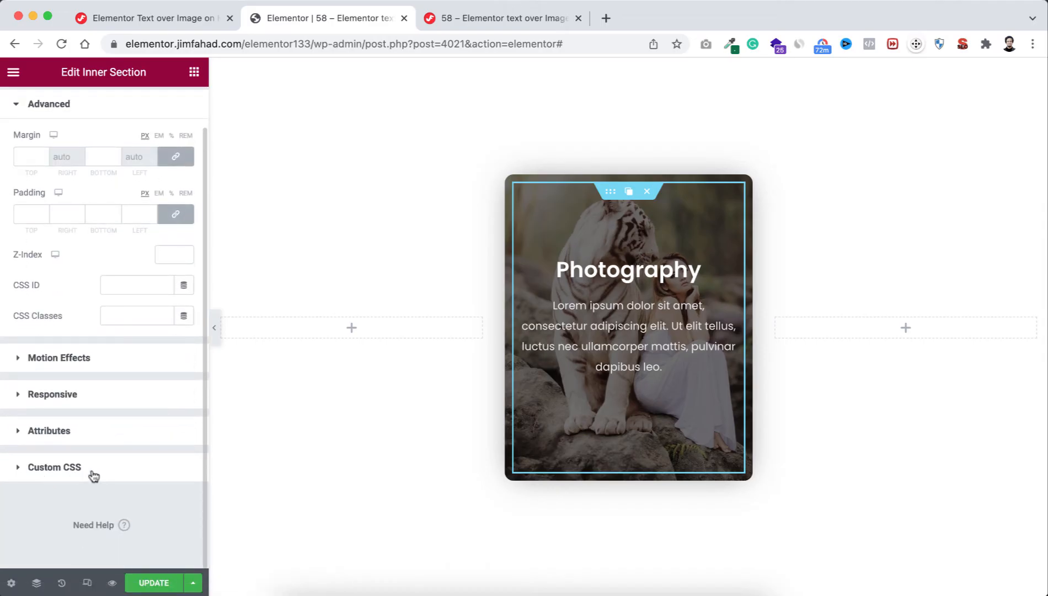
{"action": "left_click", "coordinate": [54, 467]}
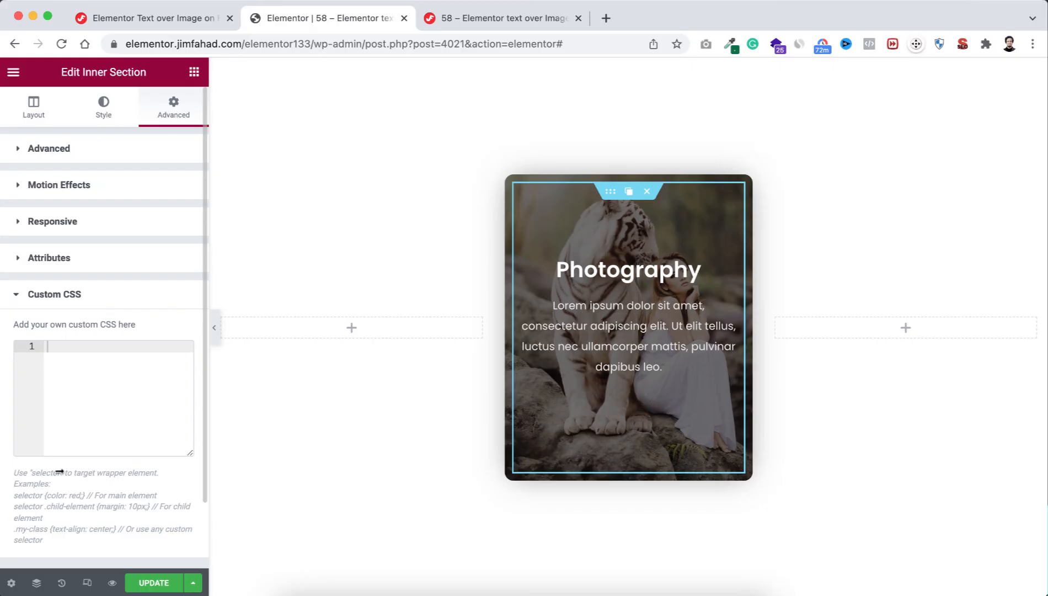
{"action": "left_click", "coordinate": [101, 348]}
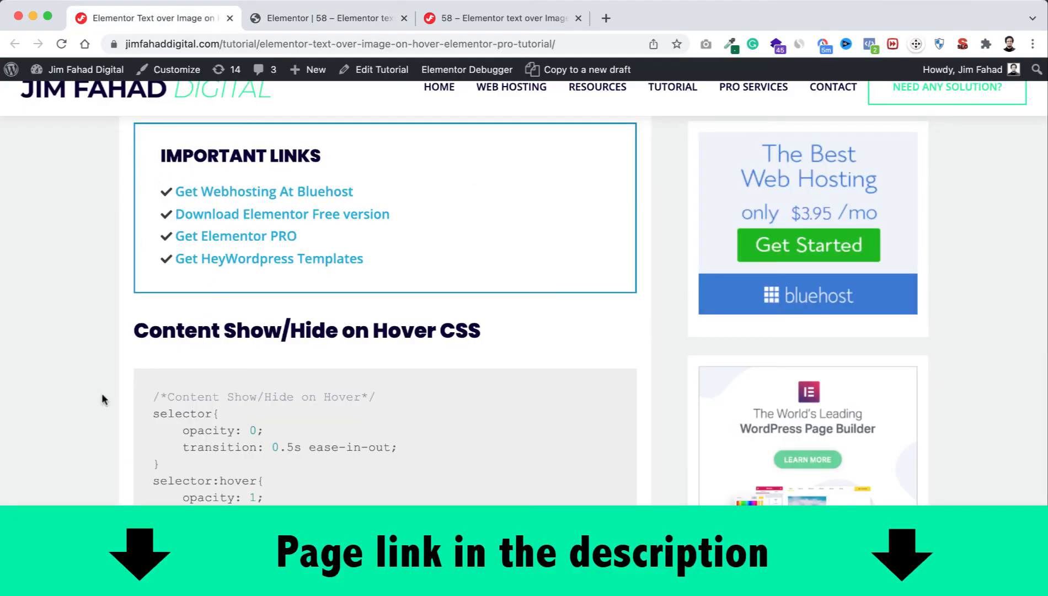
Copy the Content Show/Hide on Hover CSS snippet from the tutorial and return to Elementor
{"action": "scroll", "scroll_direction": "down", "scroll_amount": 3}
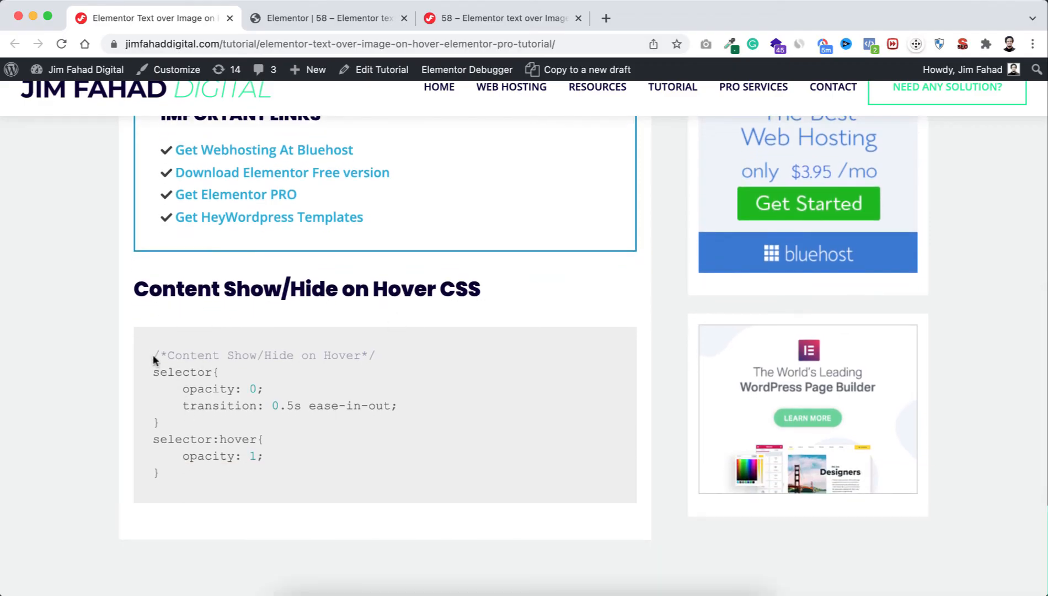
{"action": "left_click_drag", "start_coordinate": [154, 355], "coordinate": [159, 474]}
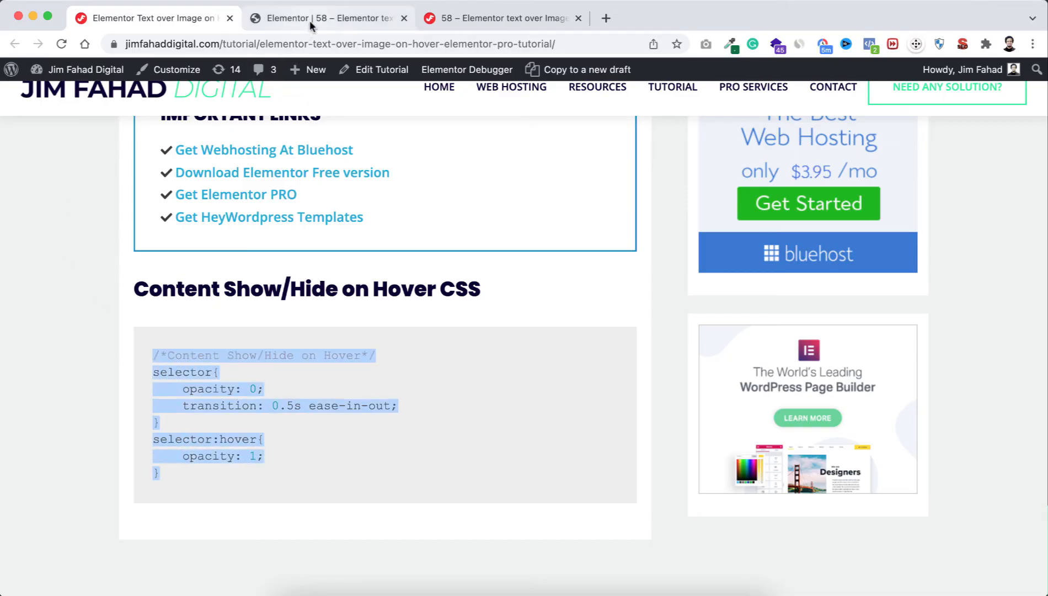
{"action": "left_click", "coordinate": [327, 17]}
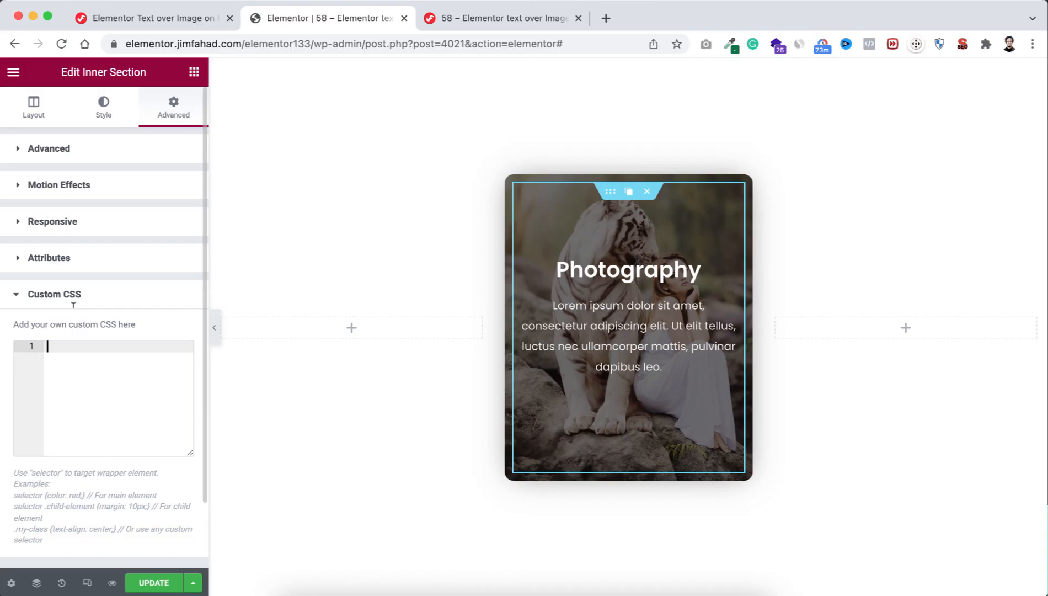
Enter the show/hide-on-hover CSS (opacity 0, 0.5s ease-in-out, opacity 1 on hover) for the inner section
{"action": "type", "text": "/*Content Show/Hide on Hover*/"}
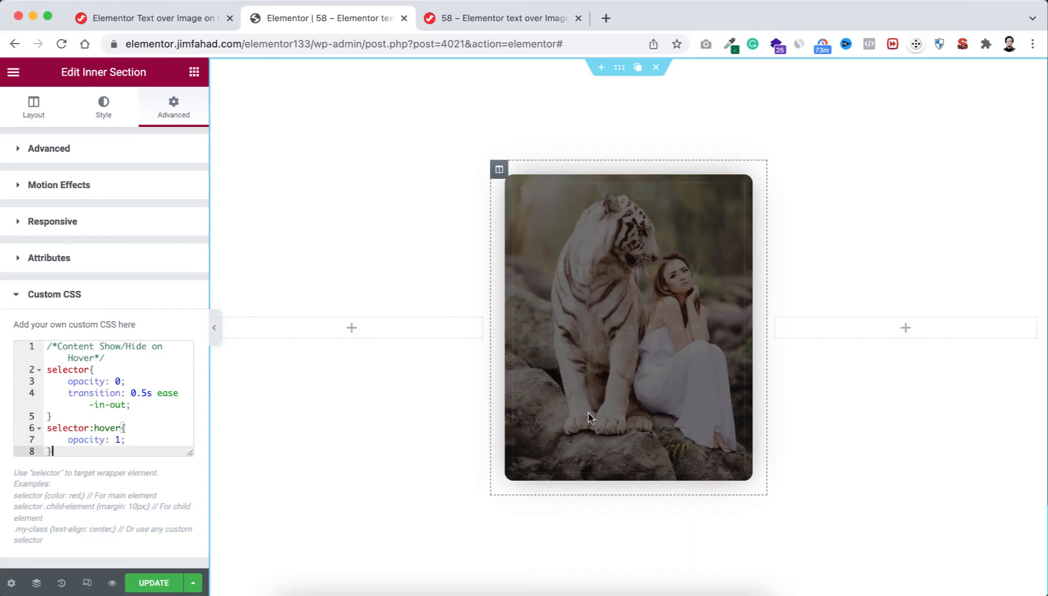
{"action": "mouse_move", "coordinate": [591, 418]}
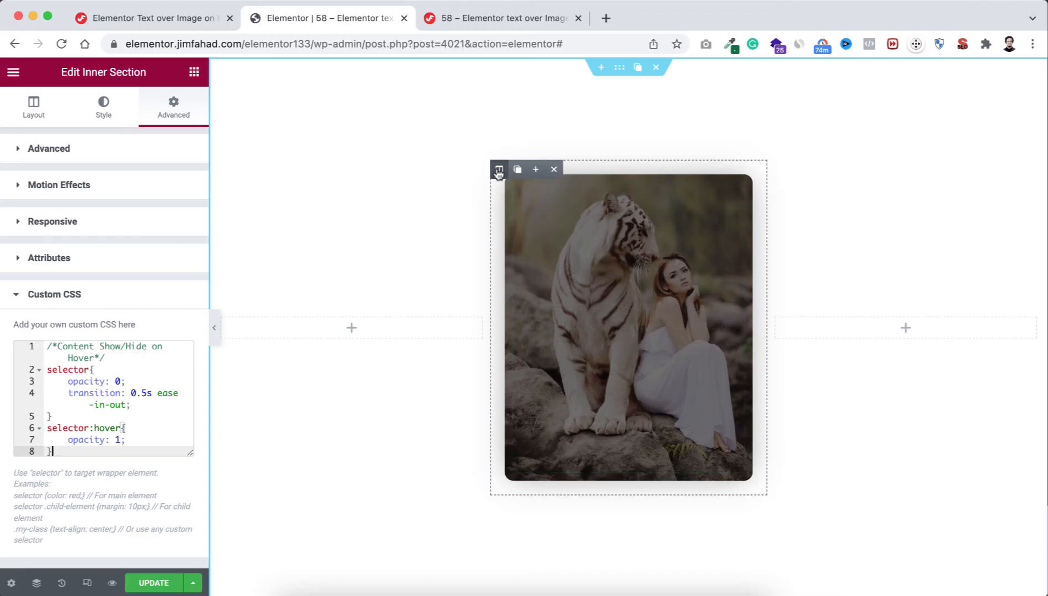
Set the tiger card column's normal-state background overlay opacity to 0
{"action": "left_click", "coordinate": [498, 169]}
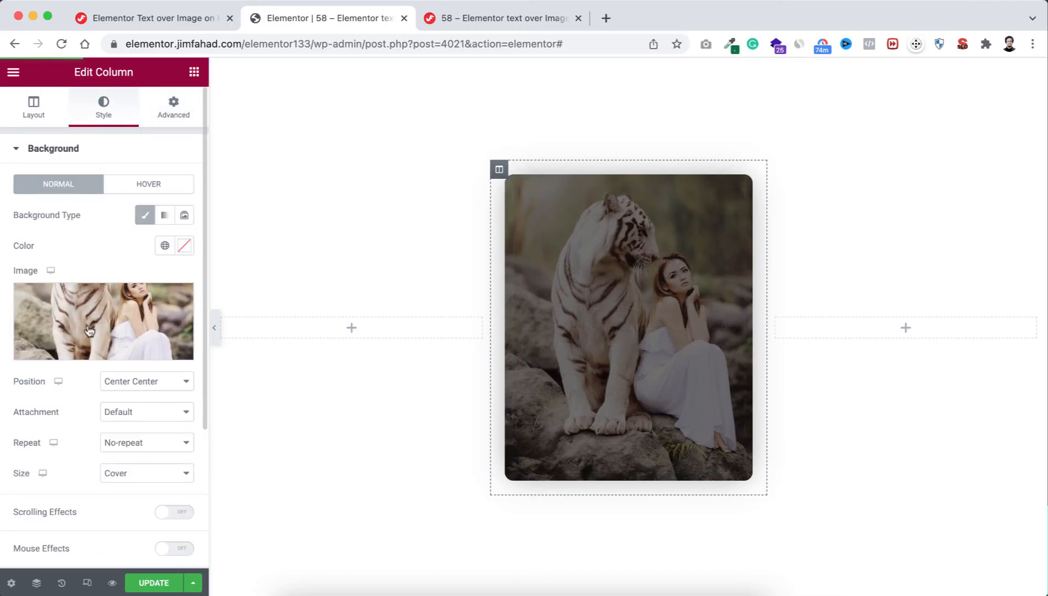
{"action": "scroll", "scroll_direction": "down", "scroll_amount": 3}
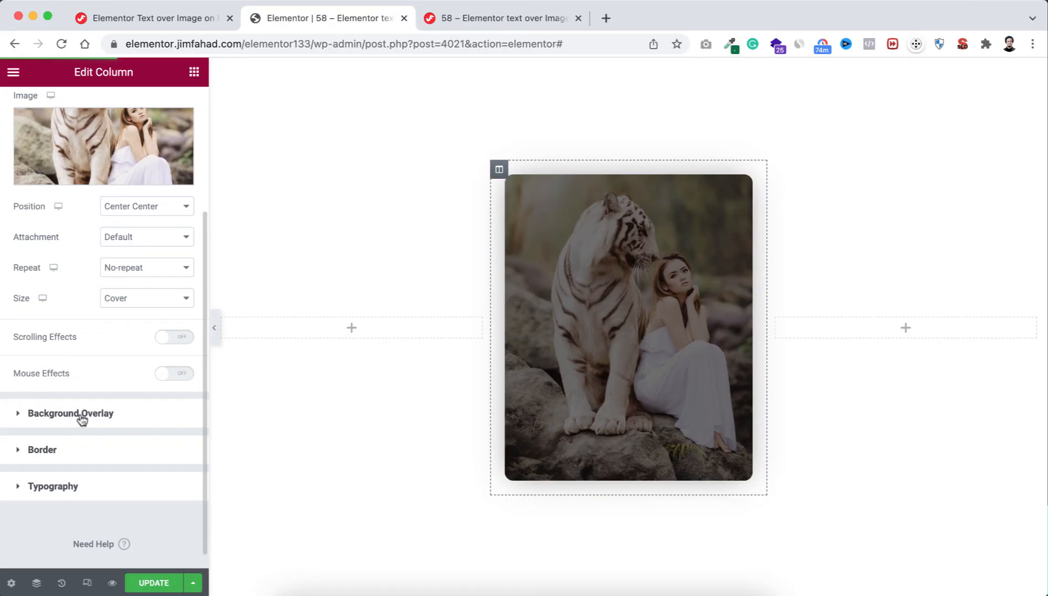
{"action": "left_click", "coordinate": [71, 412]}
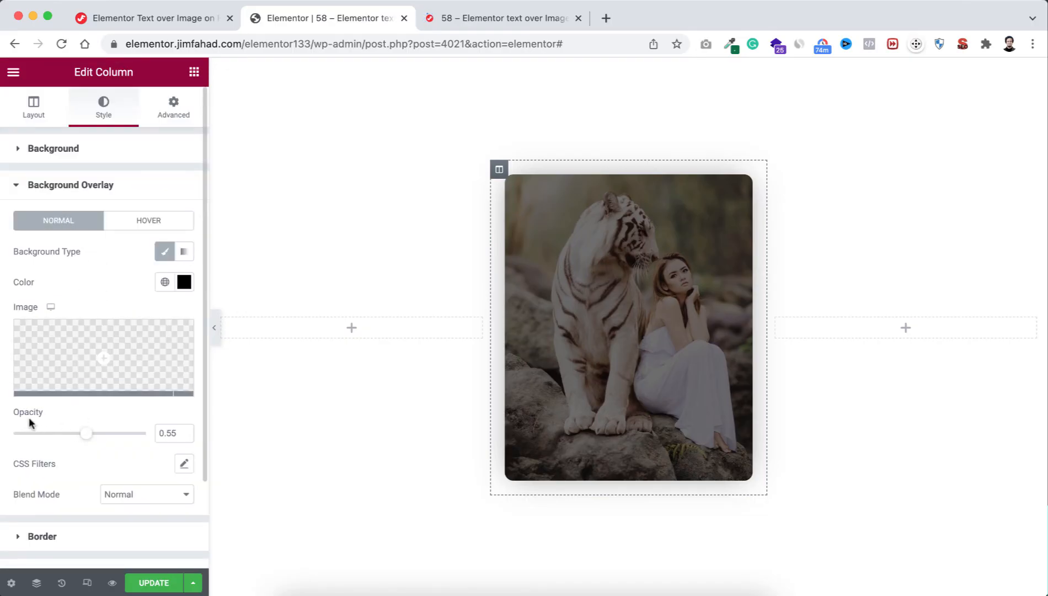
{"action": "left_click_drag", "start_coordinate": [86, 433], "coordinate": [46, 434]}
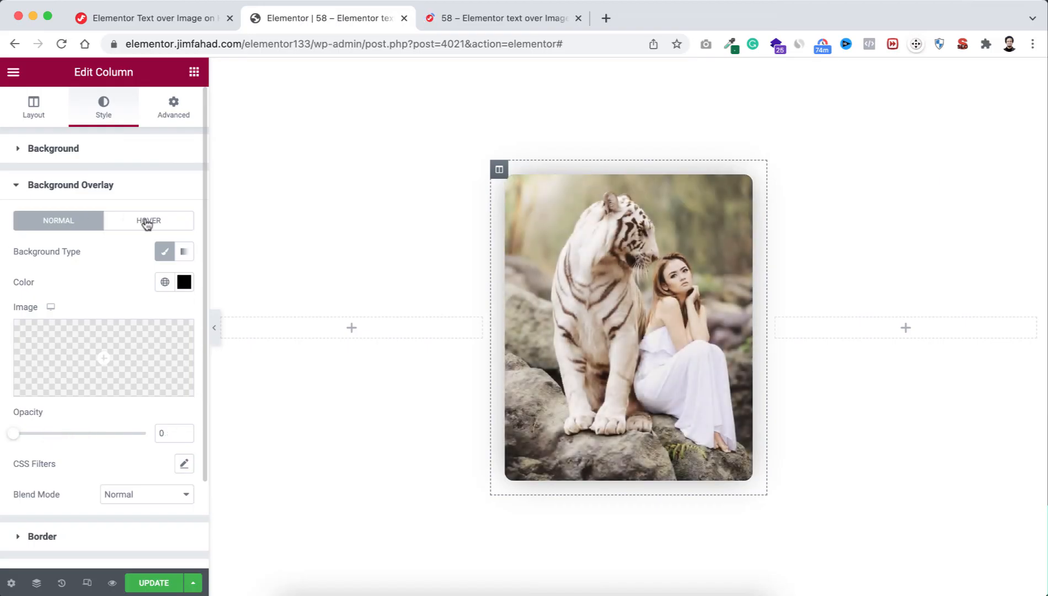
Give the hover state a Classic black overlay at 0.55 opacity with a 0.5 s transition
{"action": "left_click", "coordinate": [148, 220]}
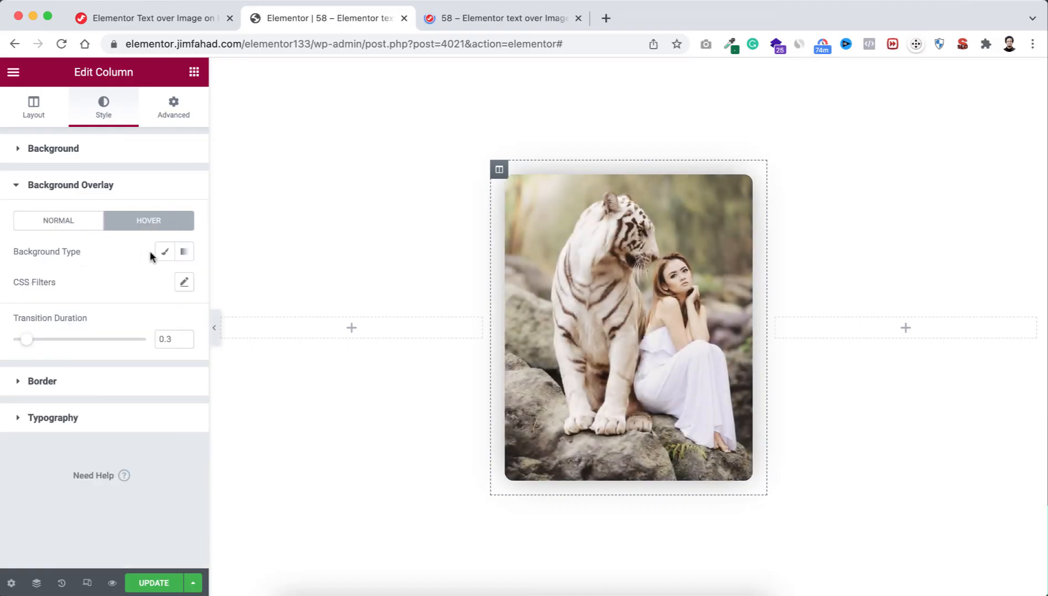
{"action": "left_click", "coordinate": [165, 252]}
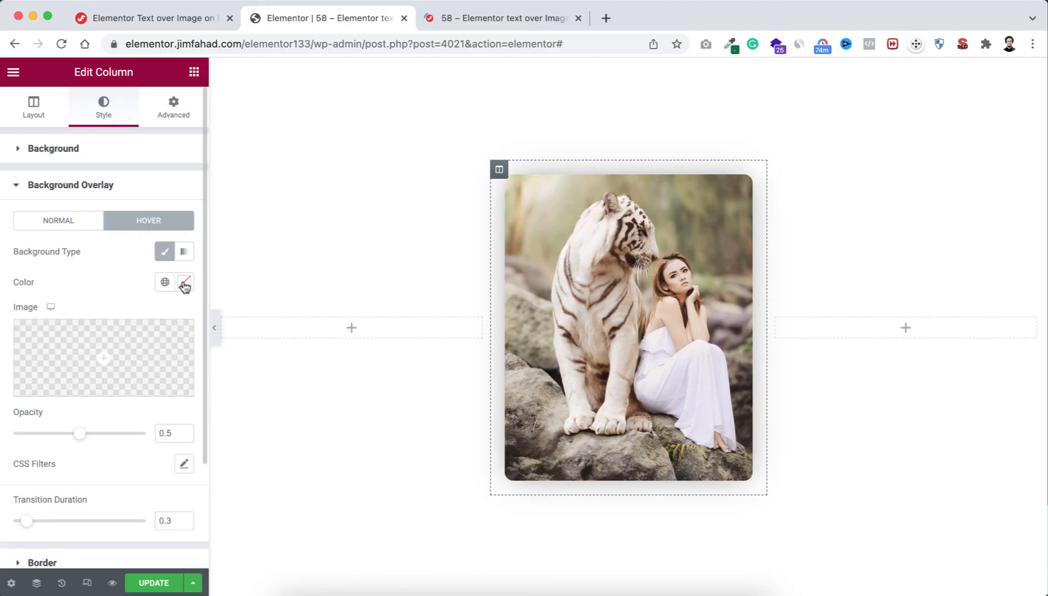
{"action": "left_click", "coordinate": [184, 281]}
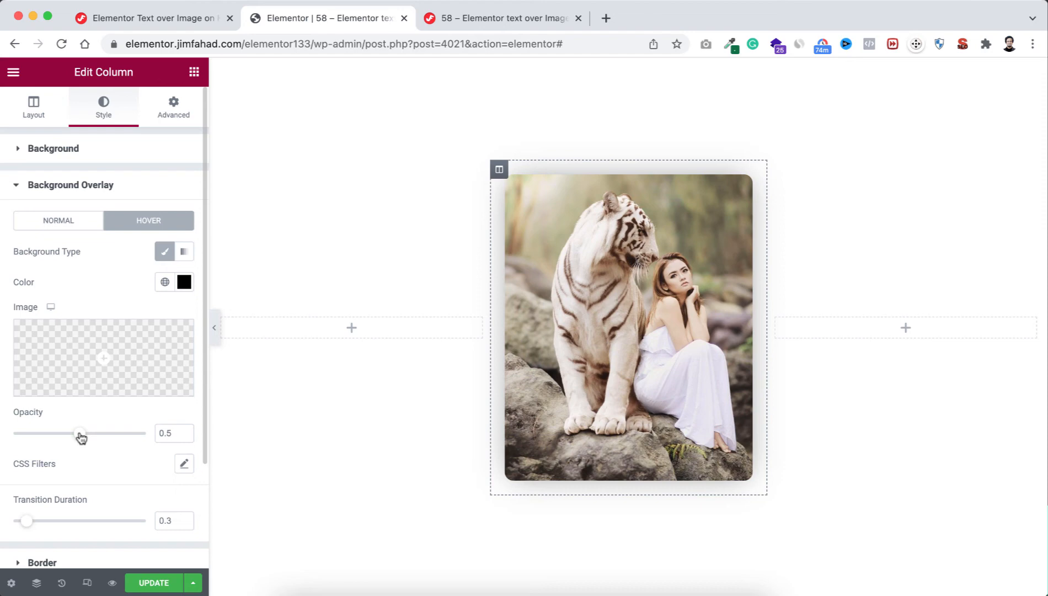
{"action": "left_click_drag", "start_coordinate": [79, 433], "coordinate": [88, 432]}
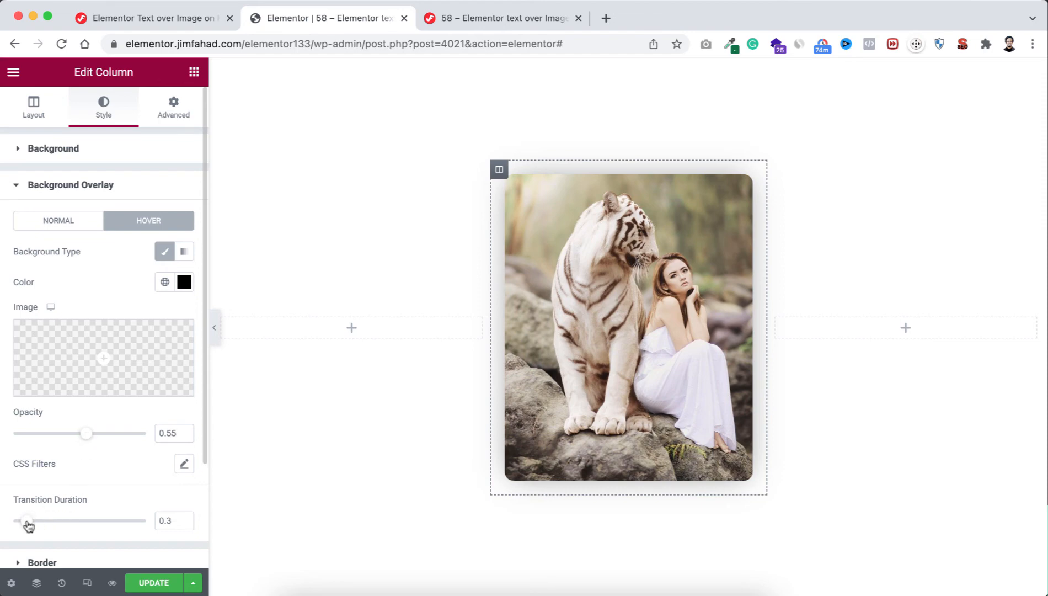
{"action": "left_click_drag", "start_coordinate": [25, 521], "coordinate": [35, 521]}
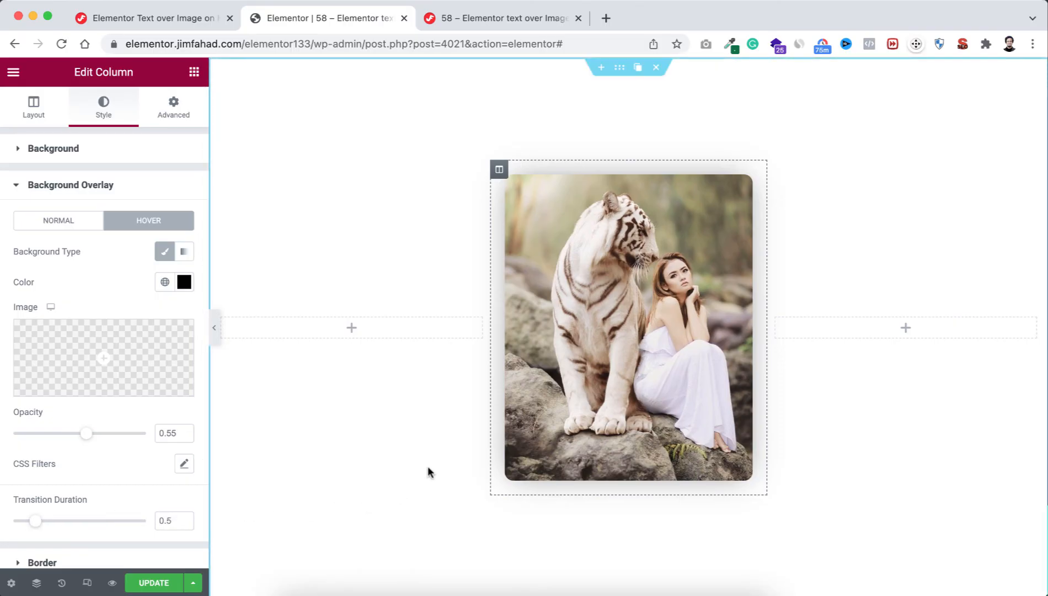
{"action": "mouse_move", "coordinate": [409, 472]}
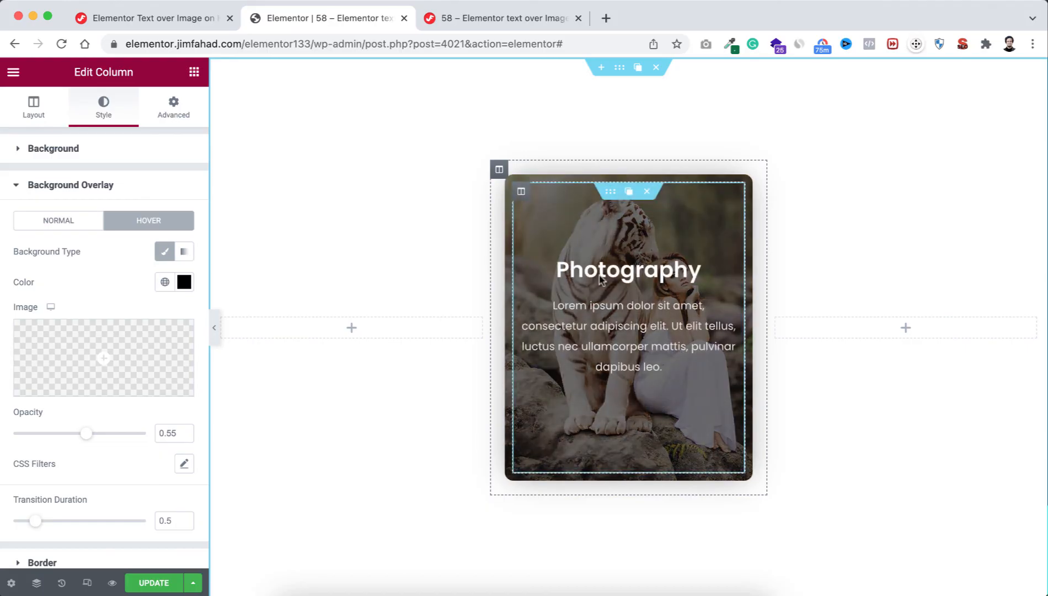
{"action": "mouse_move", "coordinate": [671, 238]}
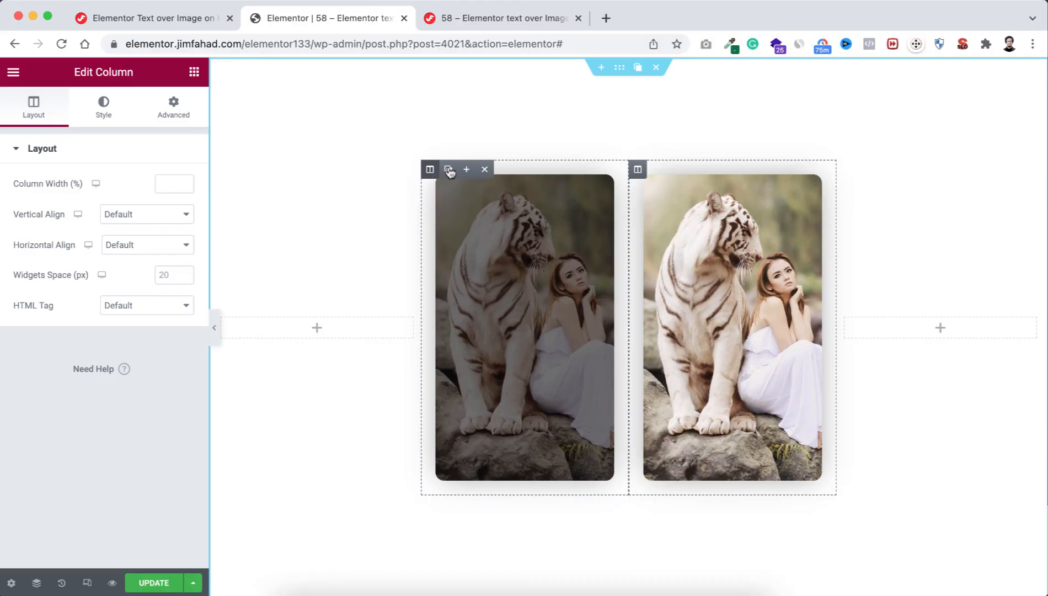
Duplicate the tiger card to three and select the first and third headings for retitling
{"action": "left_click", "coordinate": [449, 168]}
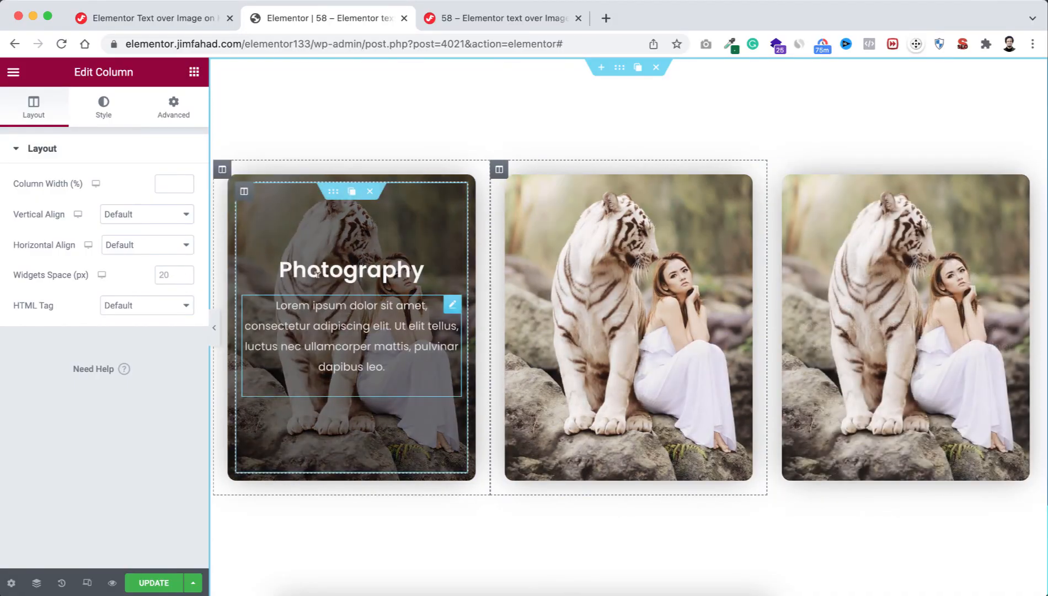
{"action": "left_click", "coordinate": [350, 270]}
{"action": "type", "text": "Portrait"}
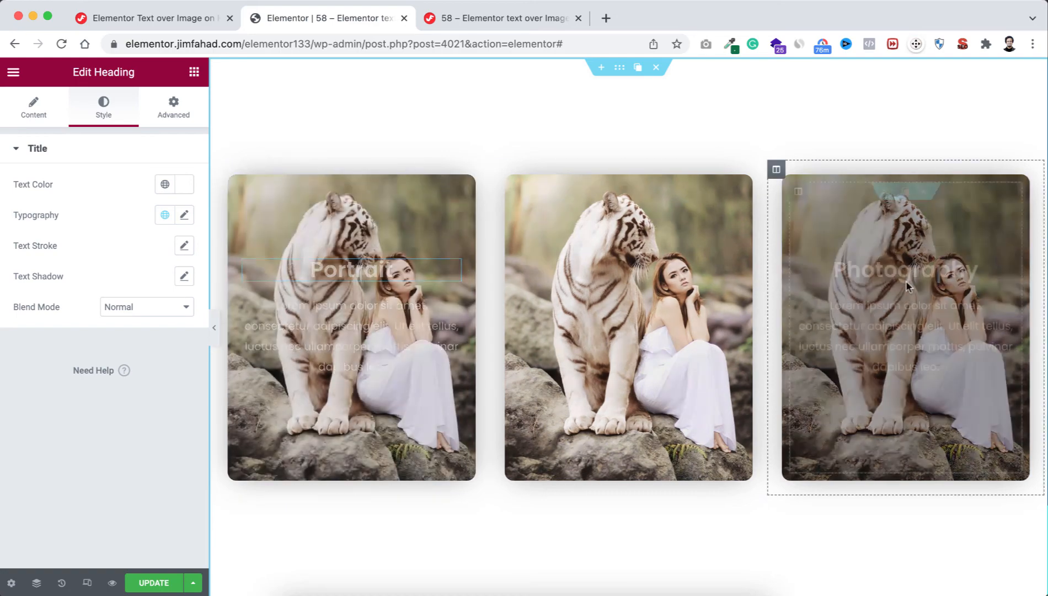
{"action": "left_click", "coordinate": [33, 107]}
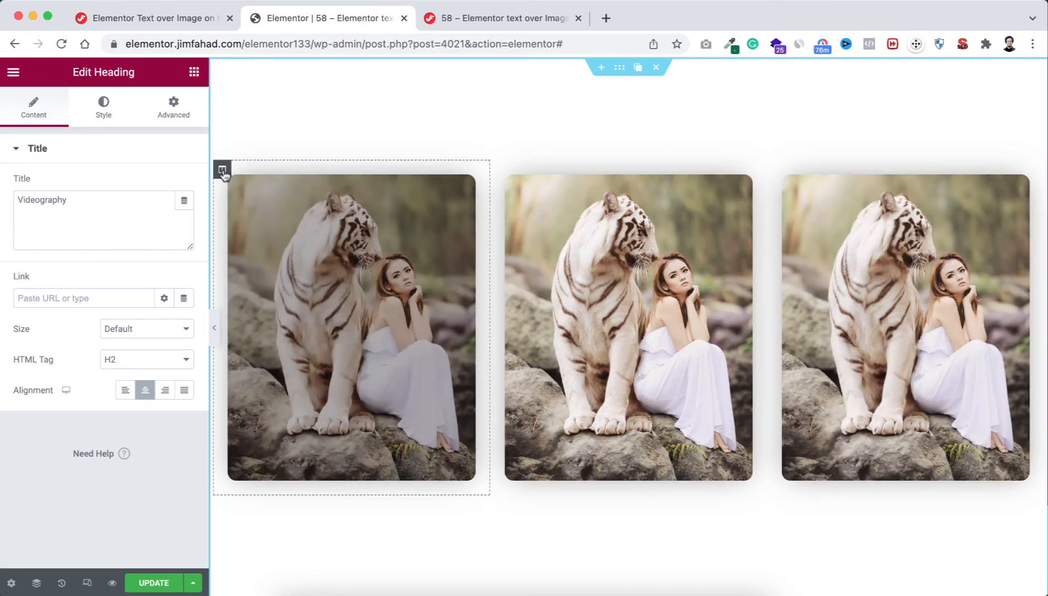
Set the first card's background to the woman-with-daisy portrait and the third's to the plant pots photo
{"action": "left_click", "coordinate": [223, 168]}
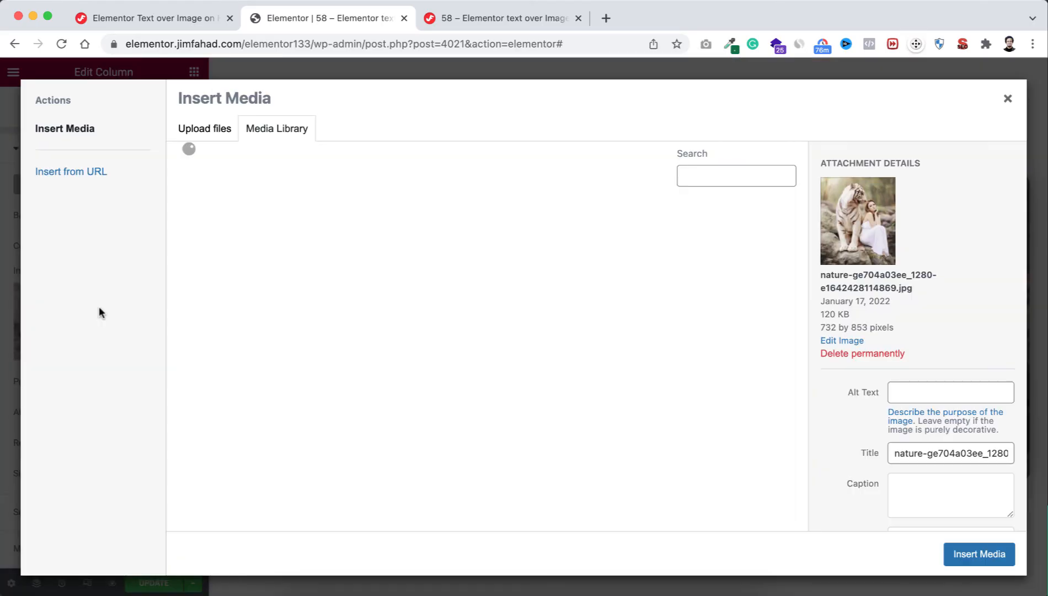
{"action": "left_click", "coordinate": [329, 247]}
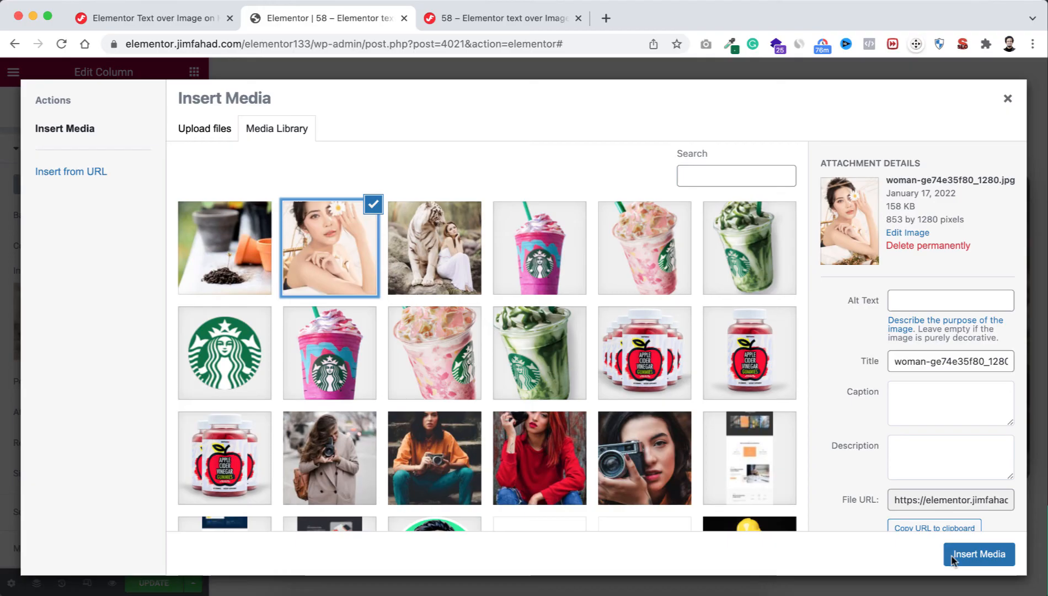
{"action": "left_click", "coordinate": [978, 554]}
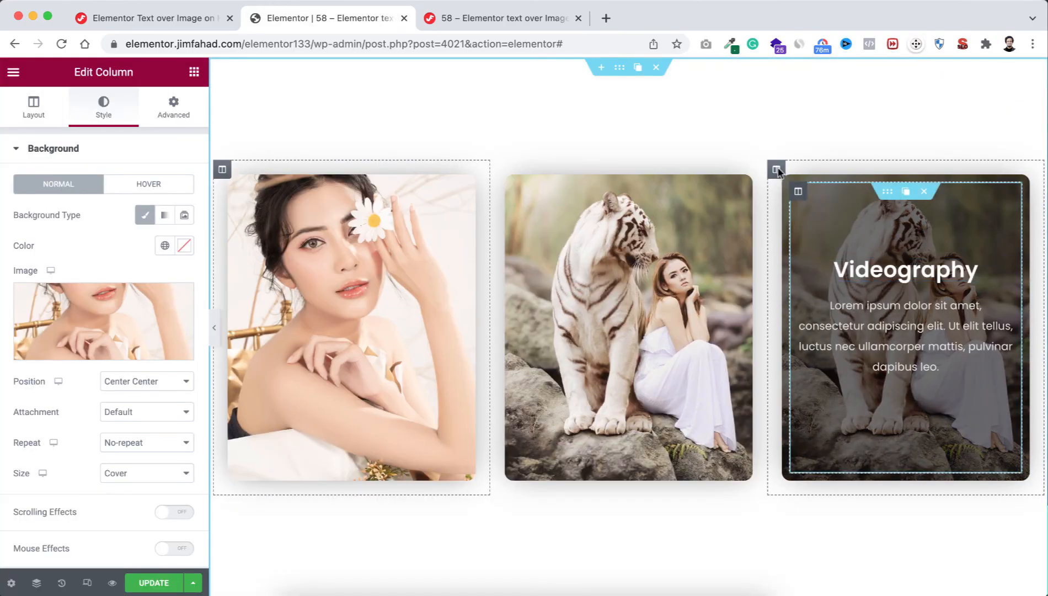
{"action": "left_click", "coordinate": [33, 106]}
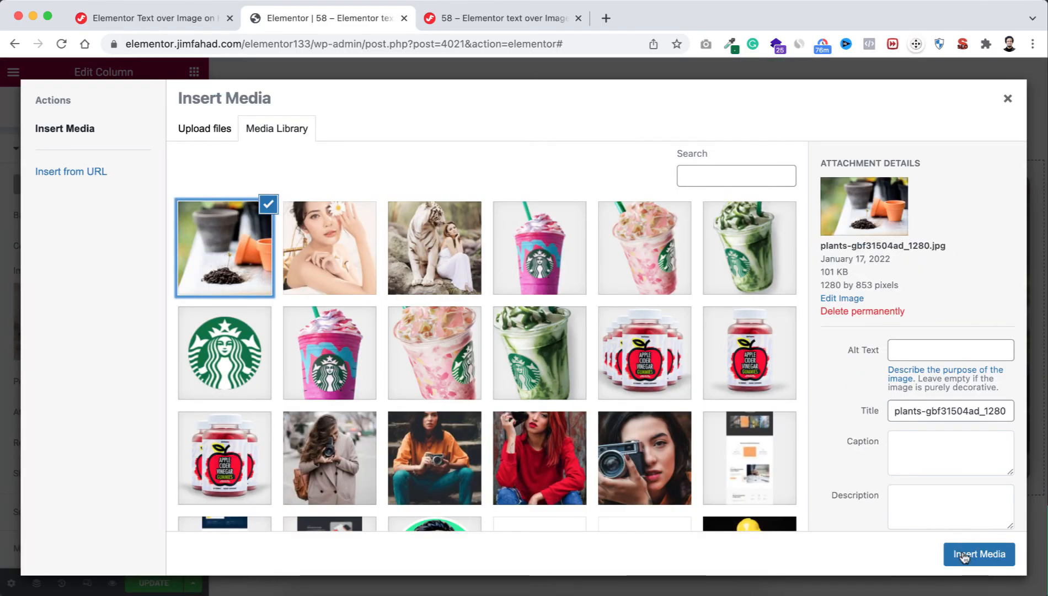
{"action": "left_click", "coordinate": [978, 554]}
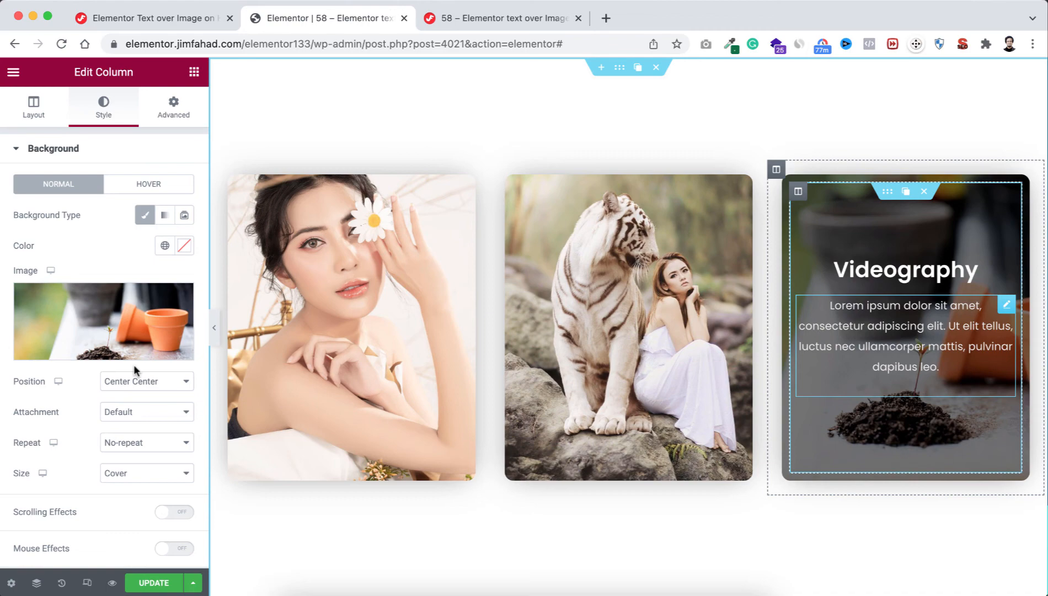
{"action": "mouse_move", "coordinate": [88, 582]}
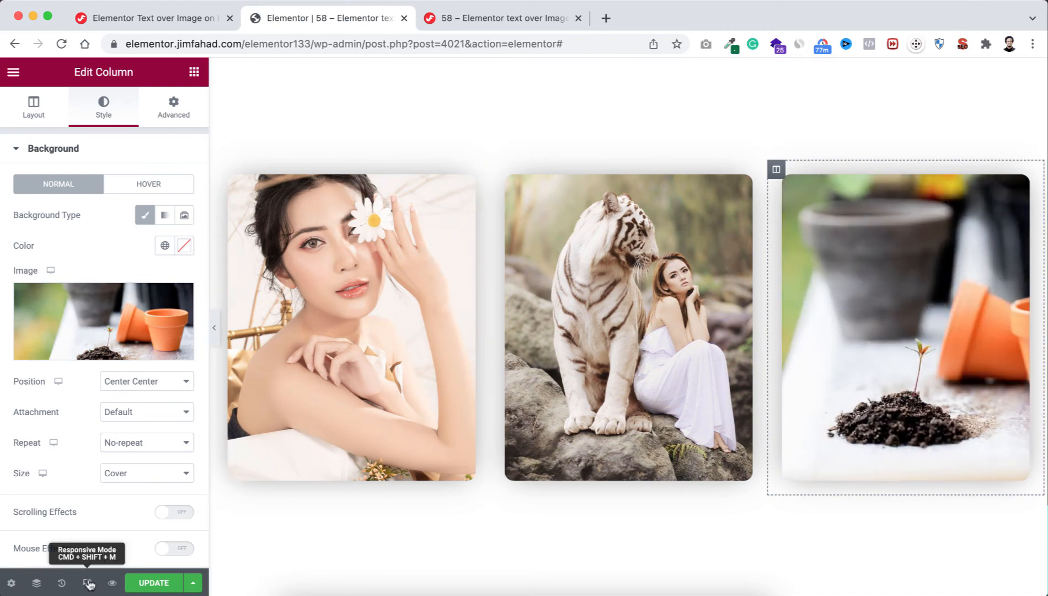
{"action": "left_click", "coordinate": [87, 582]}
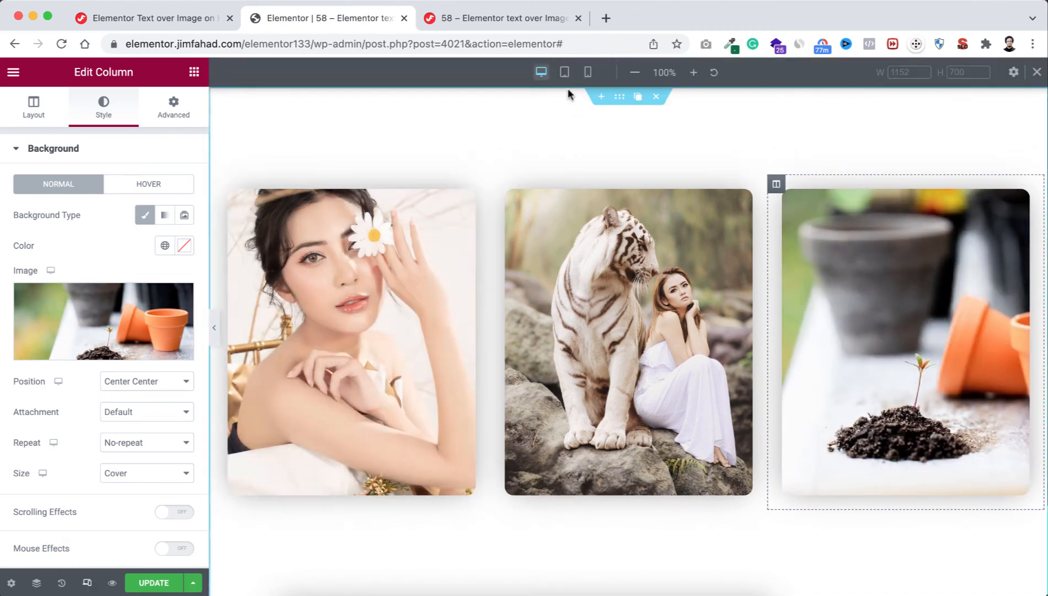
{"action": "left_click", "coordinate": [564, 72]}
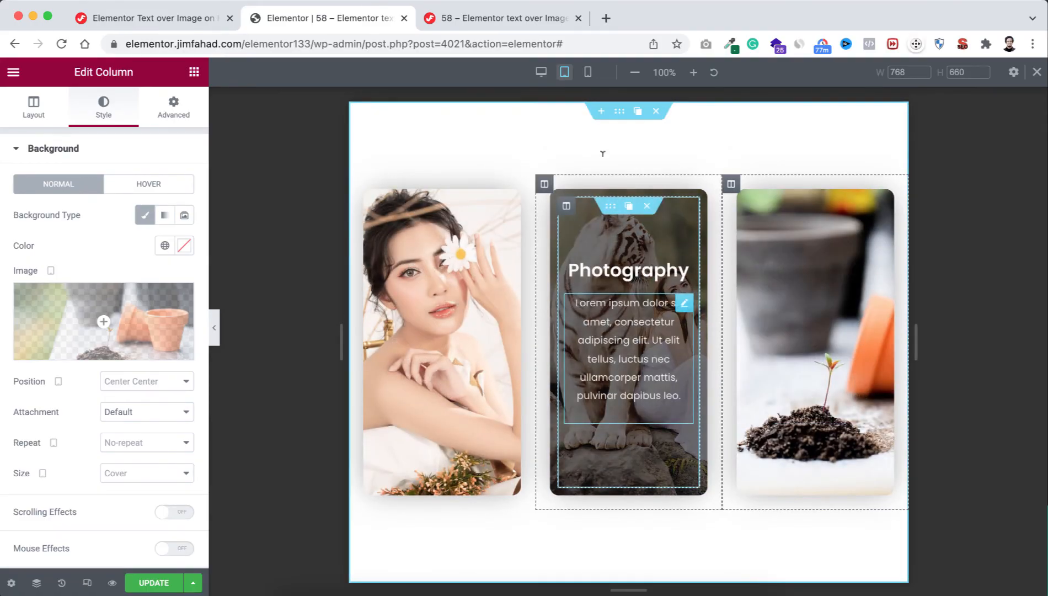
{"action": "left_click", "coordinate": [587, 71]}
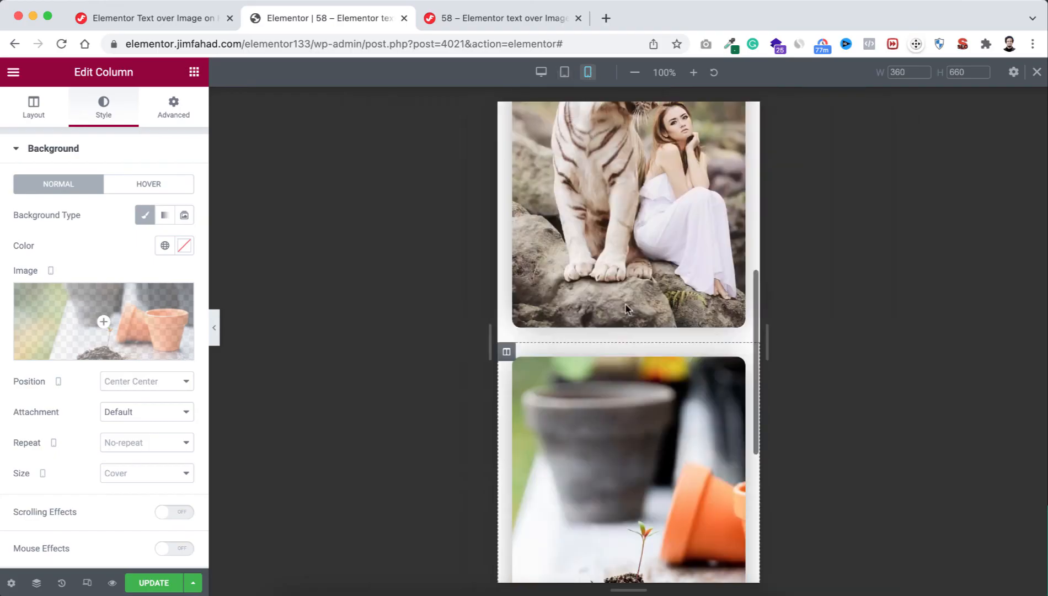
{"action": "scroll", "scroll_direction": "down", "scroll_amount": 3}
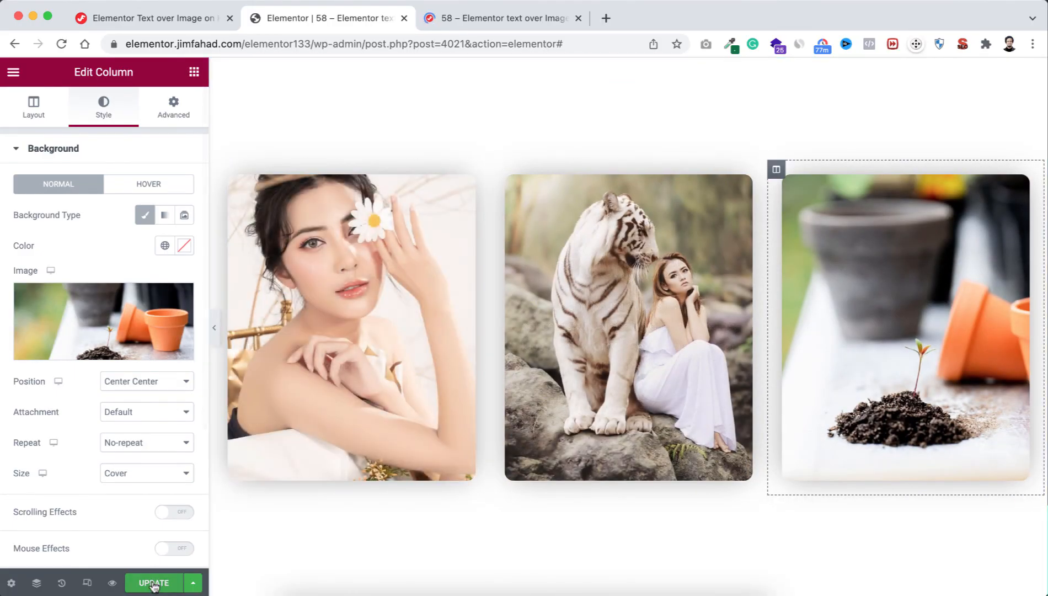
Update the page to save the finished three-card layout
{"action": "left_click", "coordinate": [152, 582]}
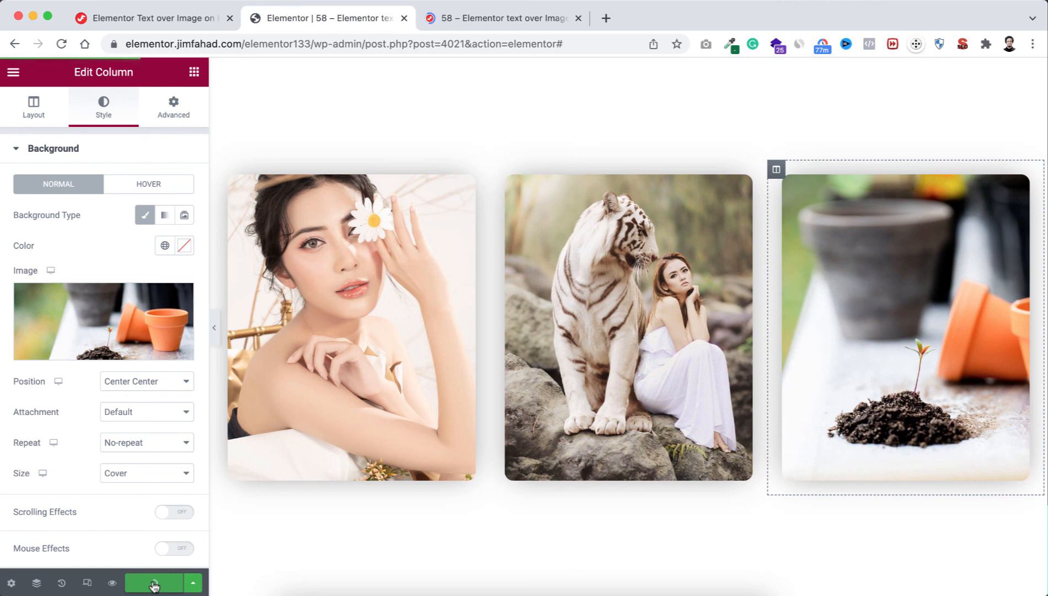
{"action": "left_click", "coordinate": [153, 583]}
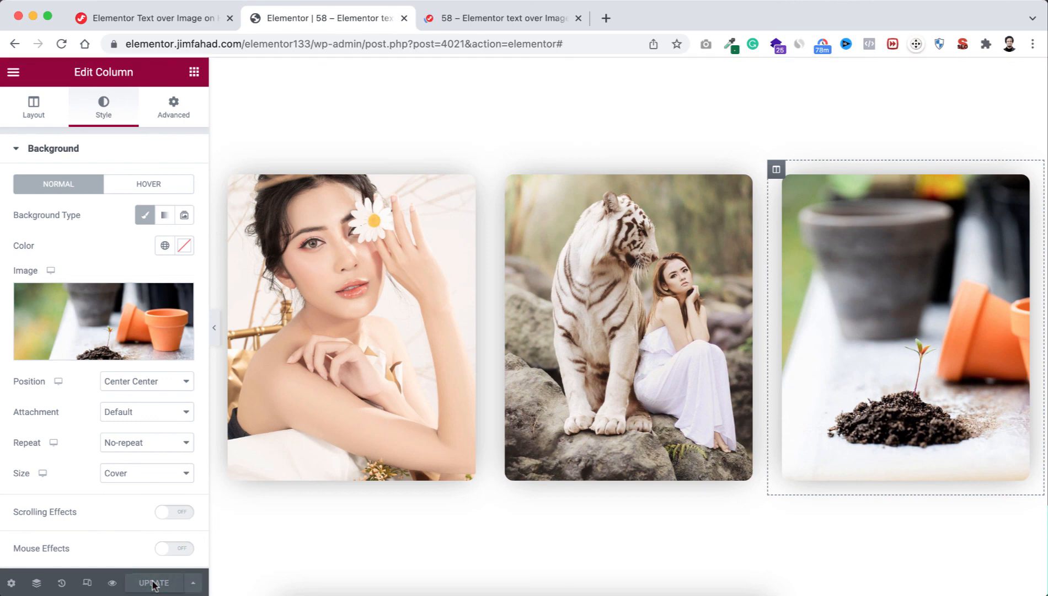